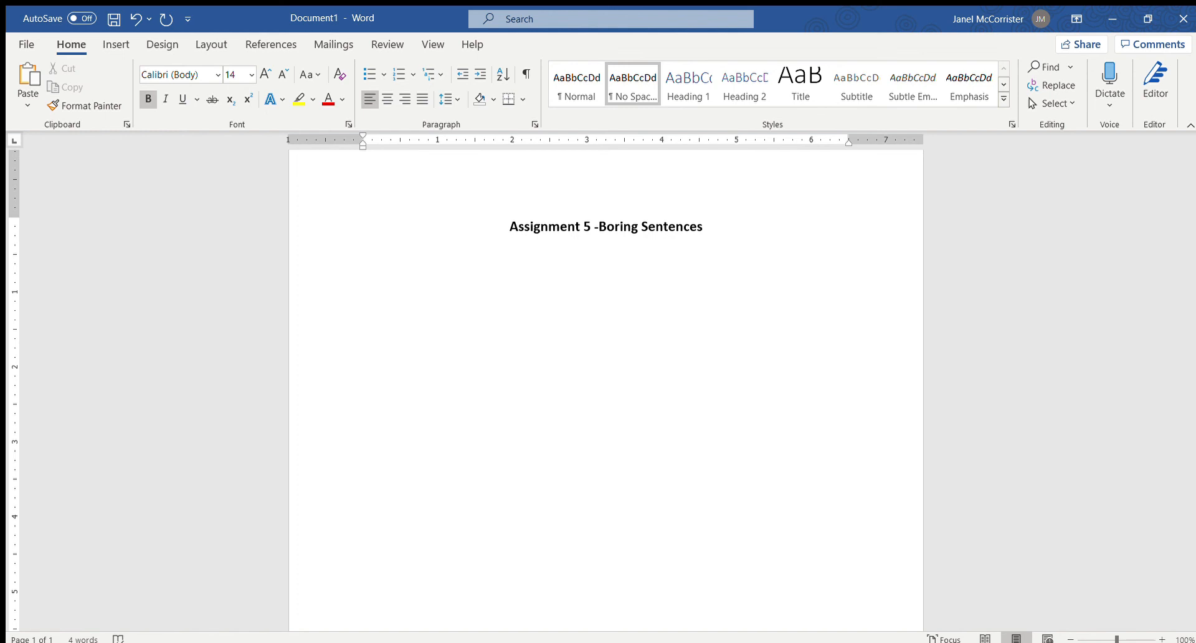
# - Begin the quoted boring sentence “I bought shoes.” below the Assignment 5 title
pyautogui.write('"')
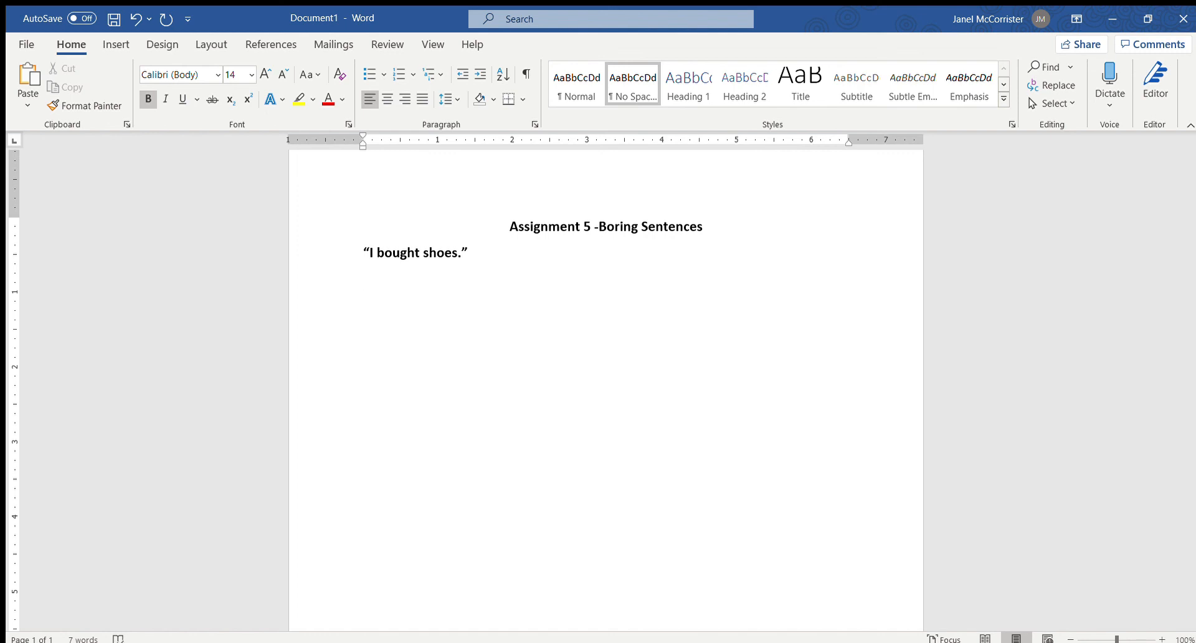
# - Add the line “What type of shoes? - new sandals”
pyautogui.write('What')
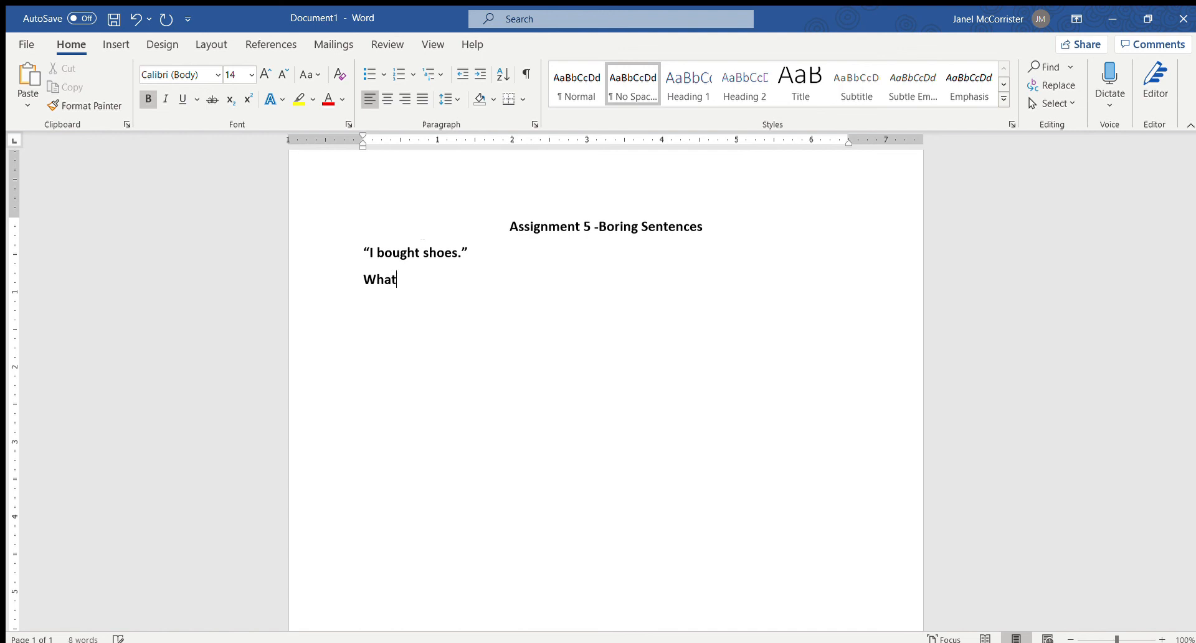
pyautogui.write('type of')
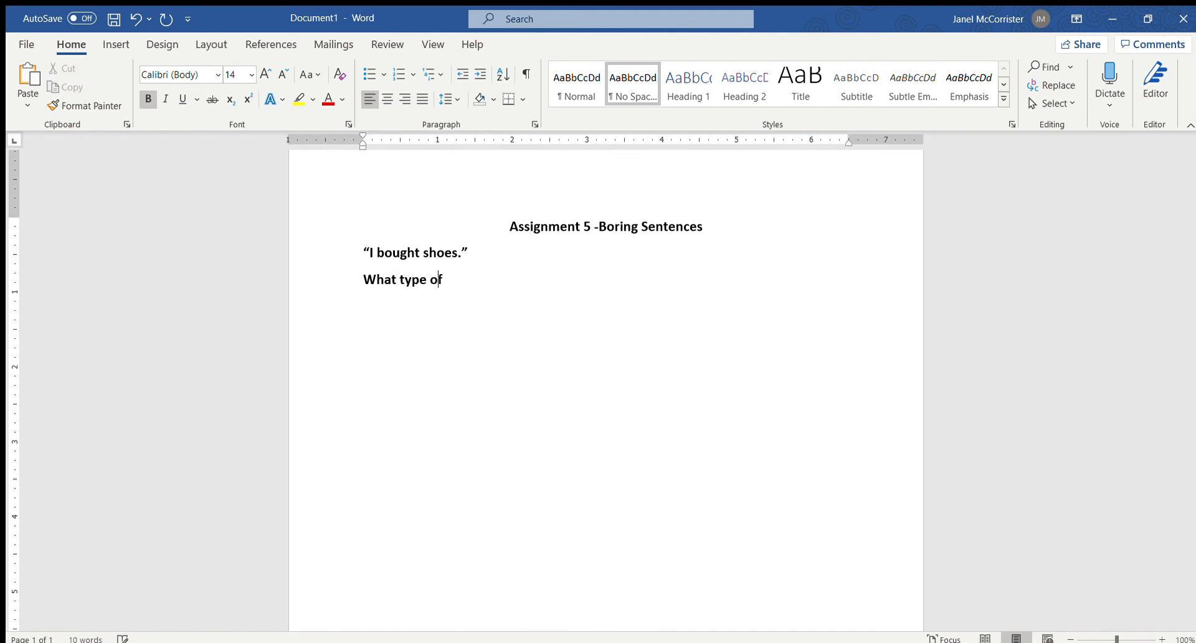
pyautogui.write('shoes? -')
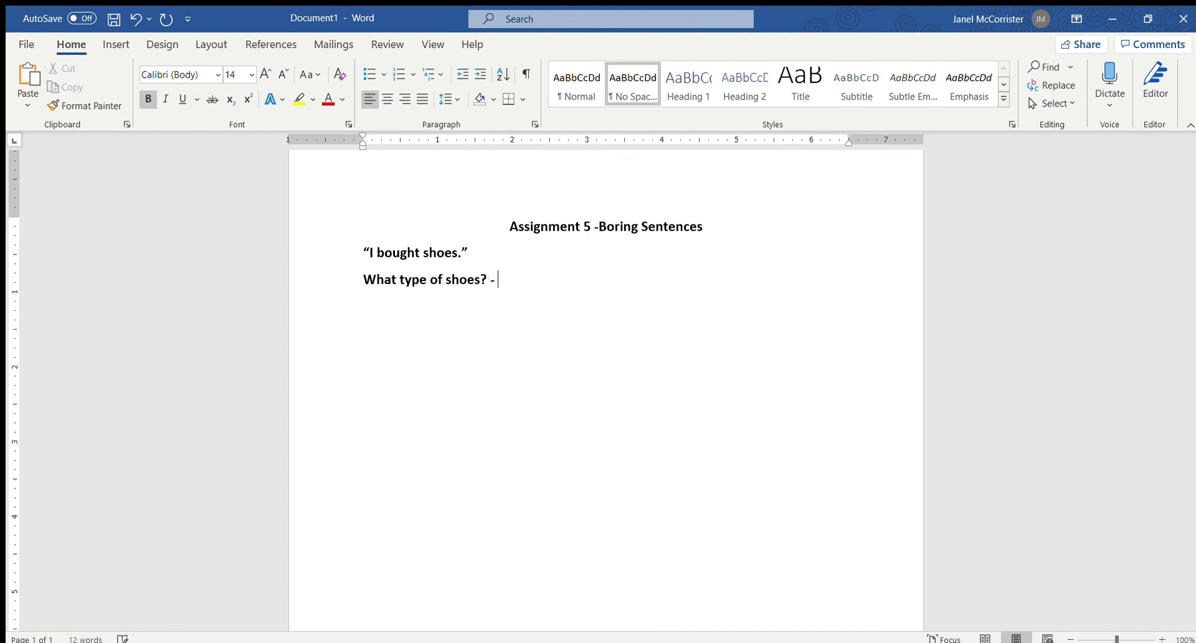
pyautogui.write('ne')
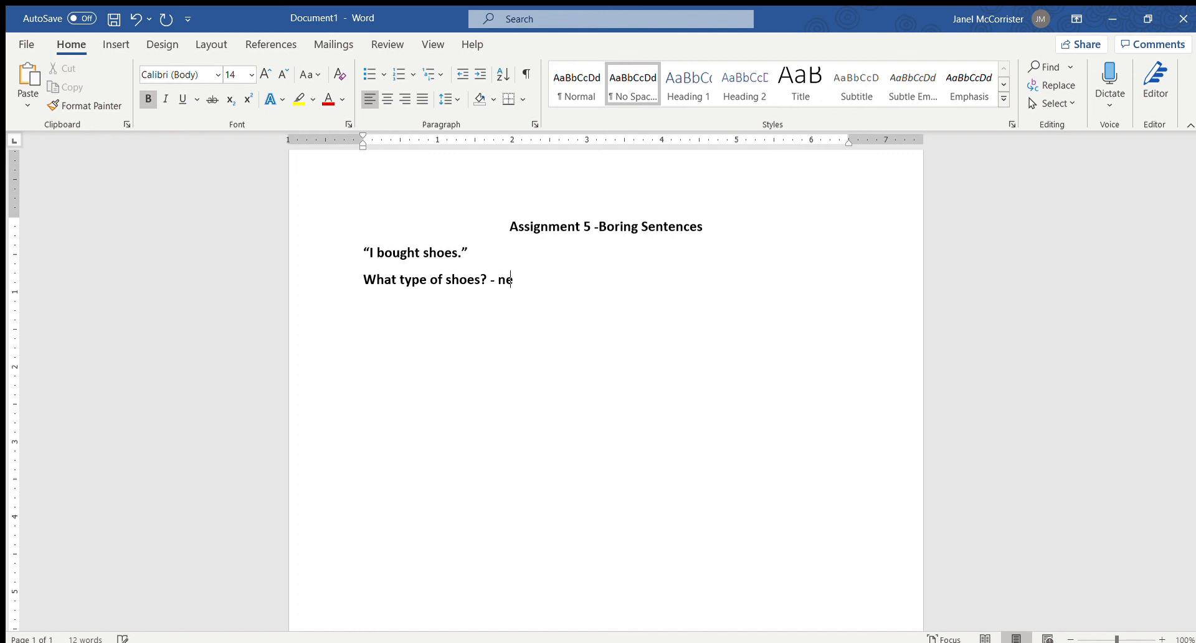
pyautogui.write('w sandals')
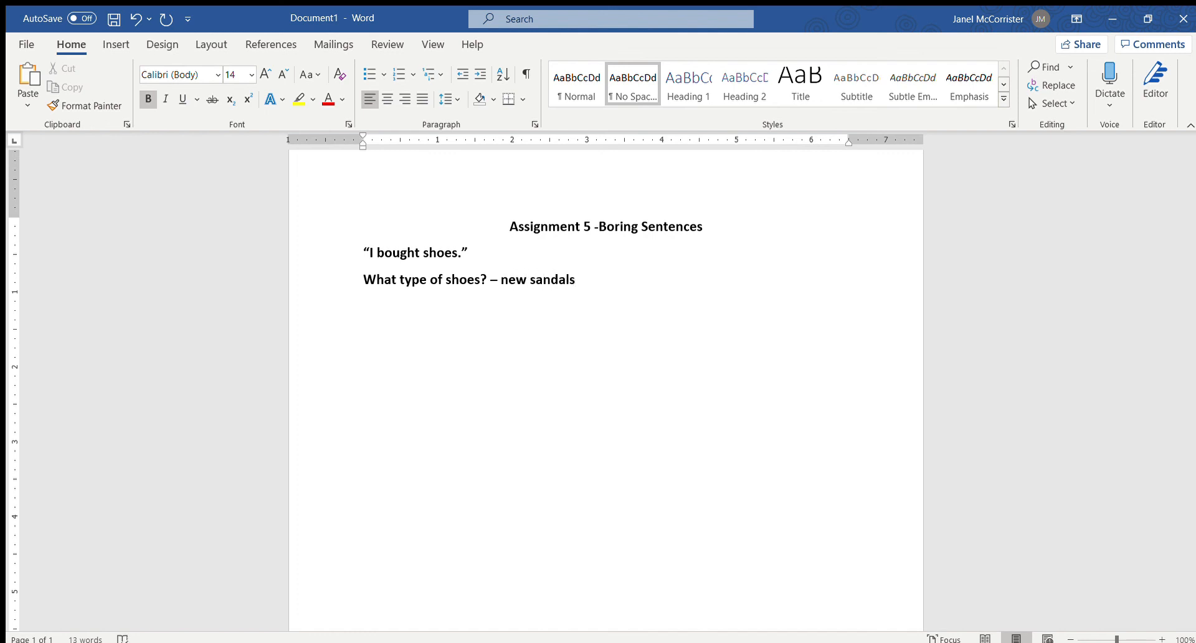
# - Add “Why did you buy new sandals? - it's now summer and my old sandals are broken.”
pyautogui.write('Why did you buy new sa')
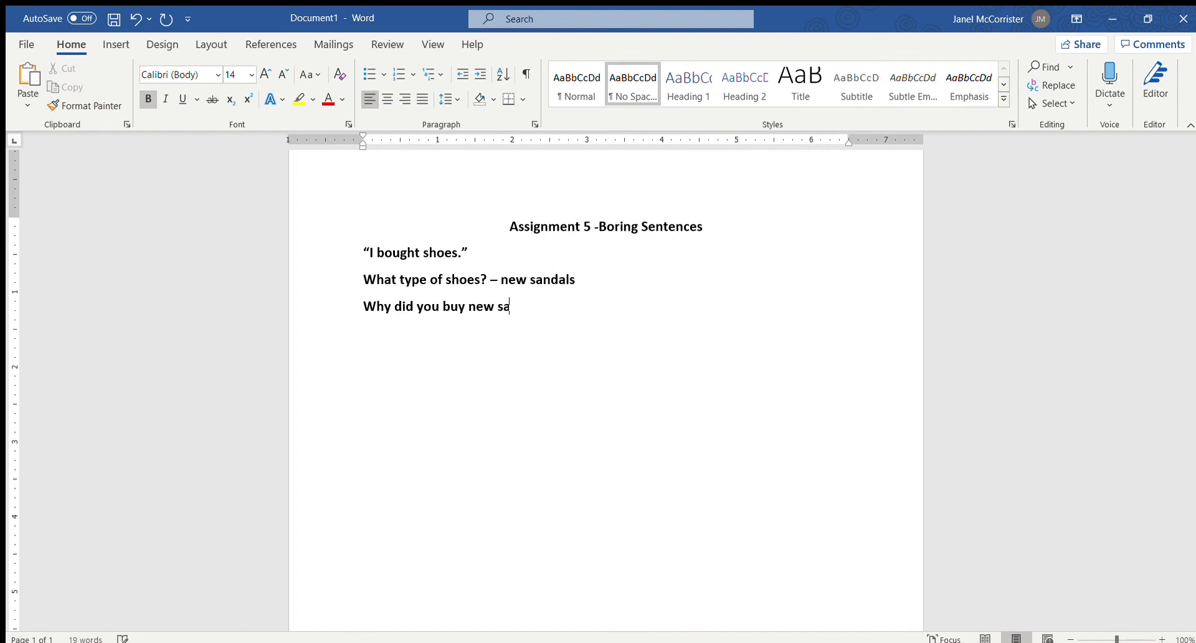
pyautogui.write('ndals? -')
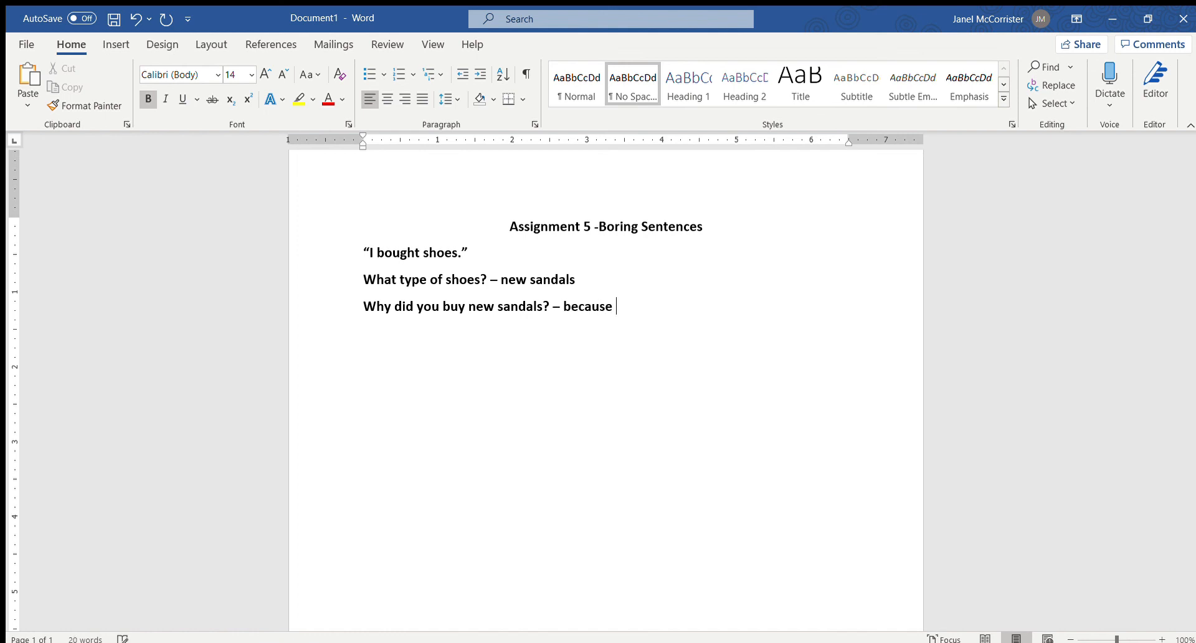
pyautogui.write("it's now su")
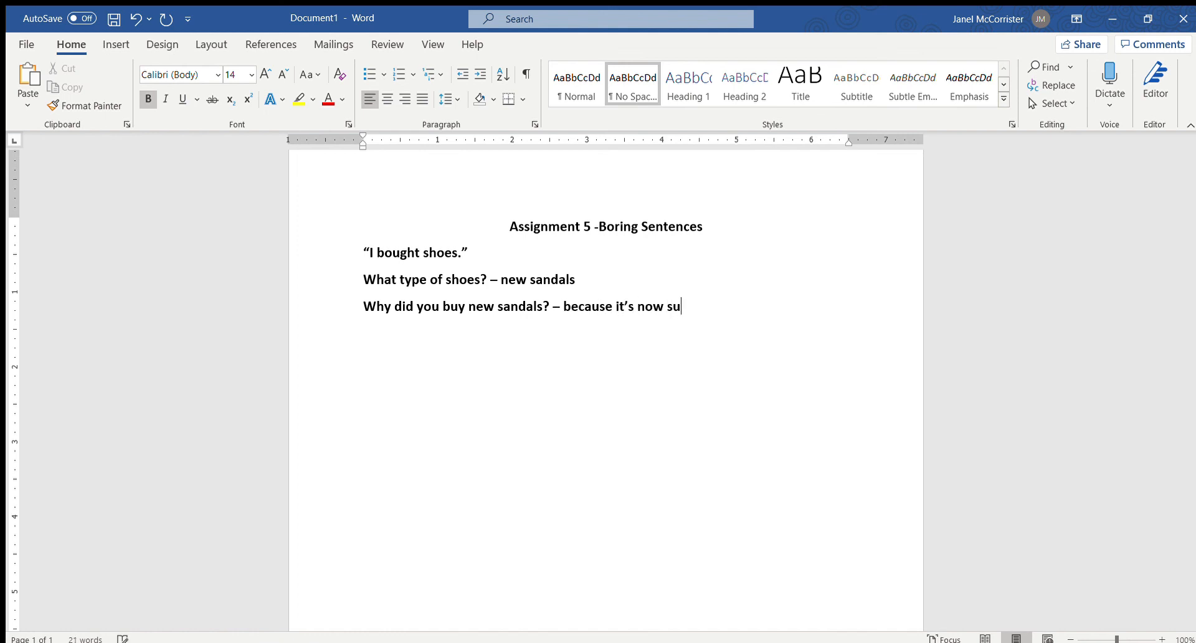
pyautogui.write('mmer and my c')
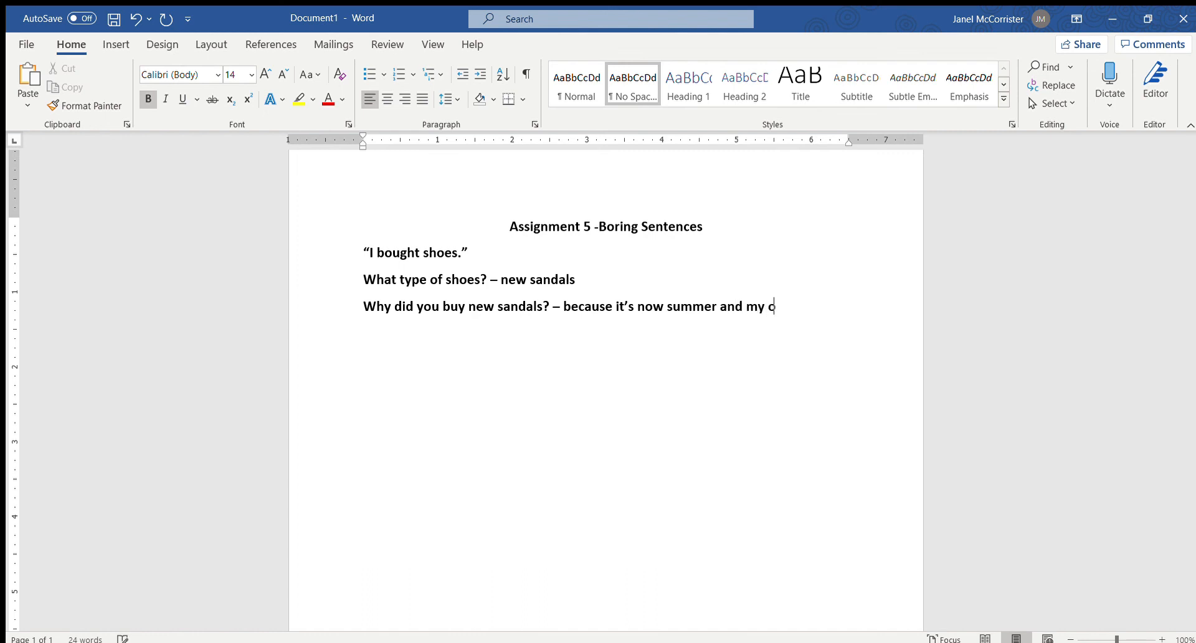
pyautogui.write('old sandals are')
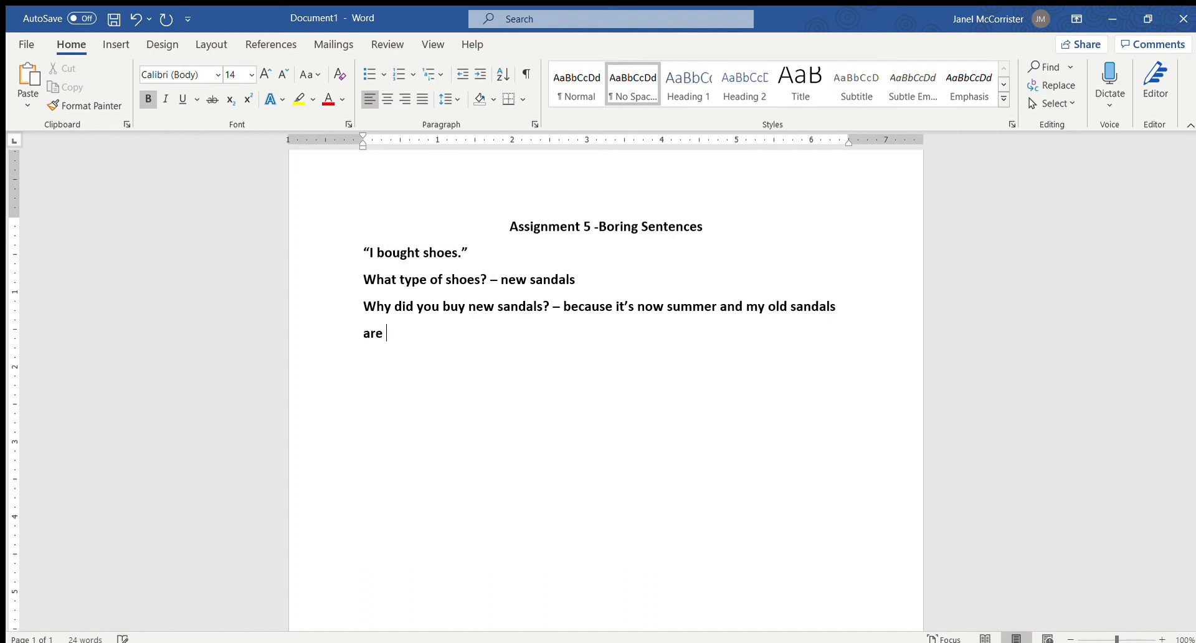
pyautogui.write('broken.')
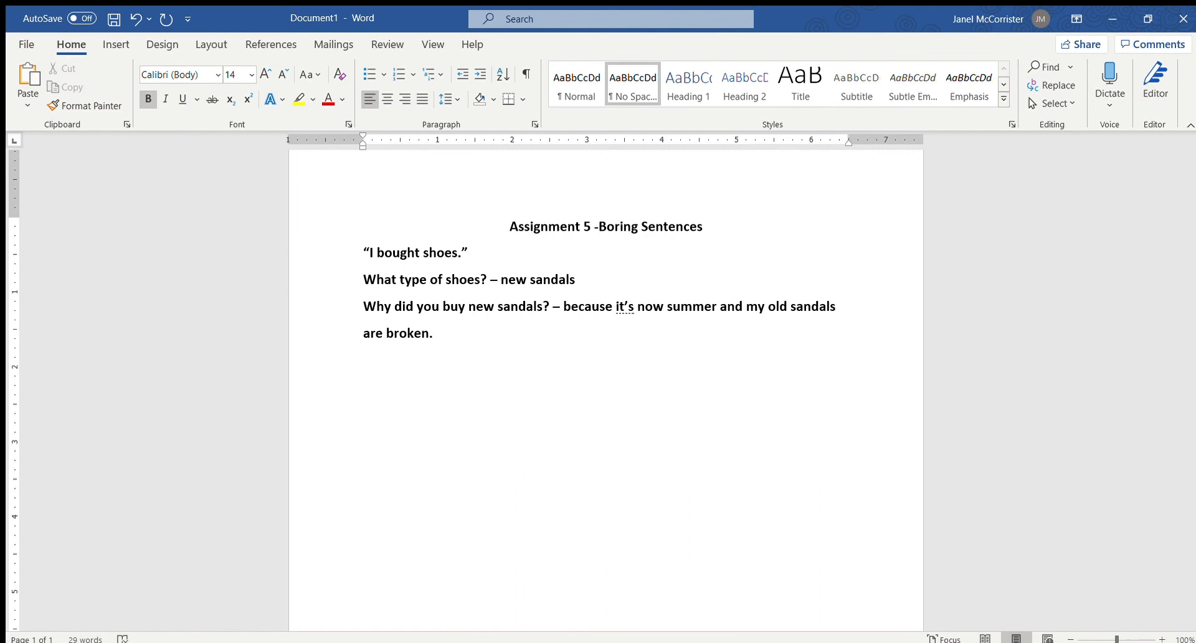
# - Add the “Where…? - the mall” line and the “Colour - Blue” line
pyautogui.write('Where did you buy san')
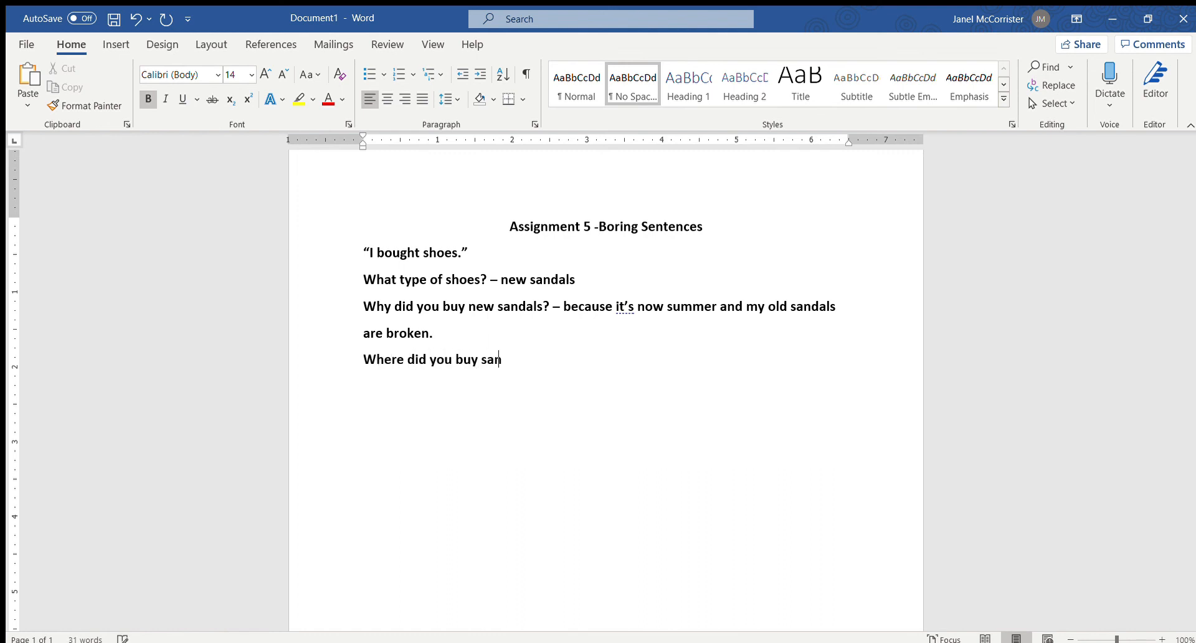
pyautogui.write('dals?')
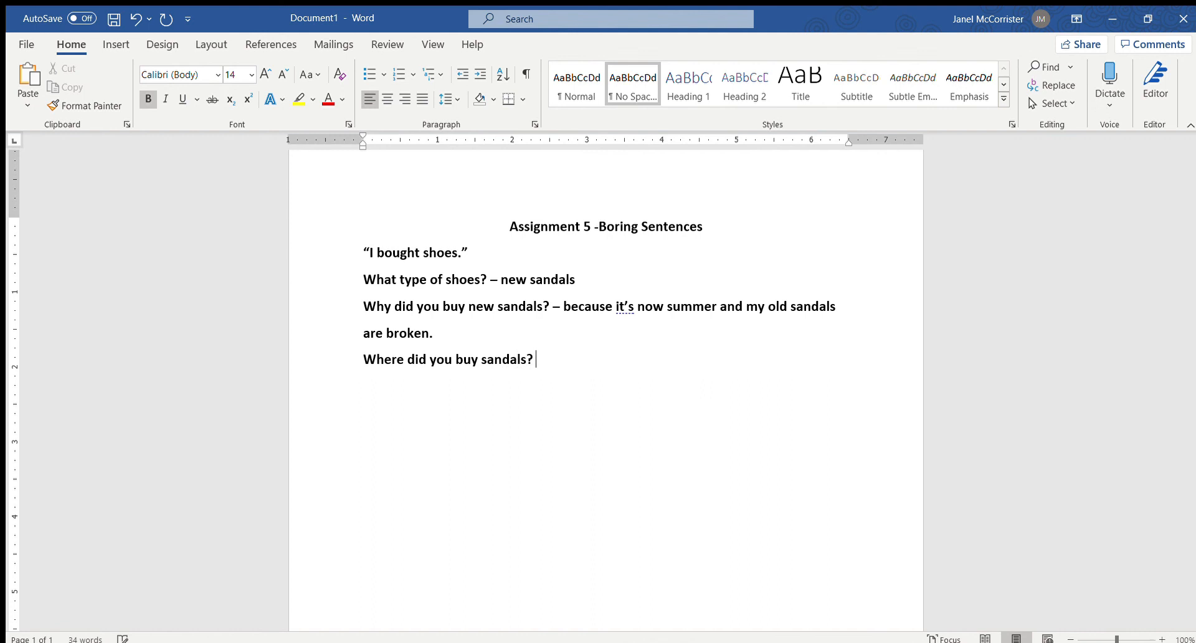
pyautogui.write('-')
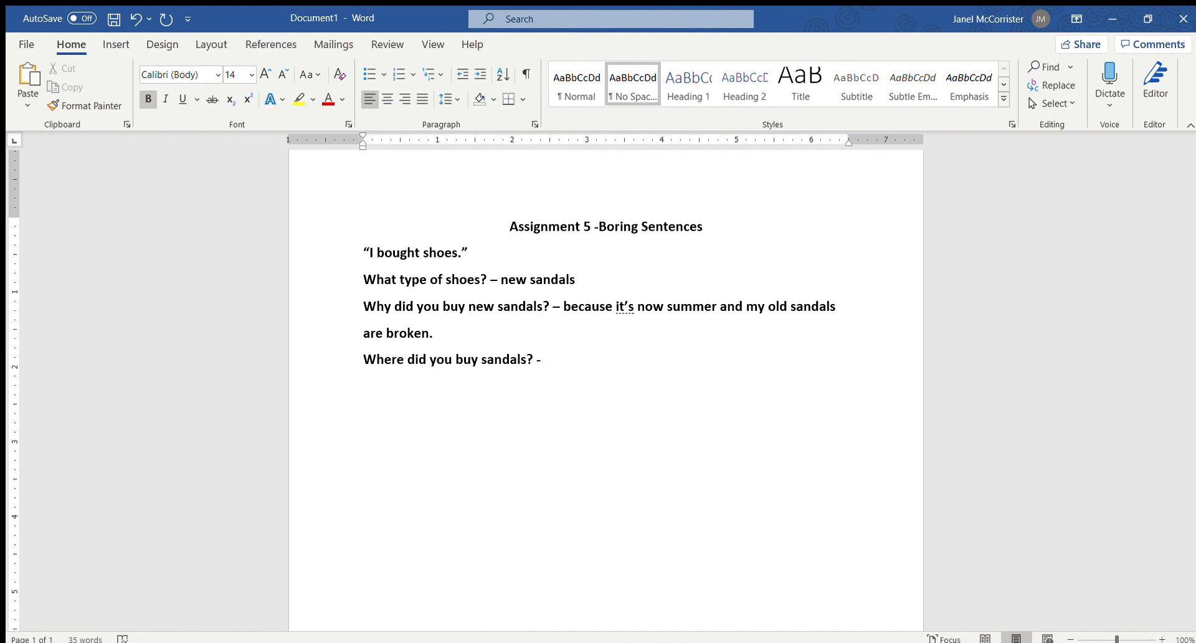
pyautogui.click(546, 359)
pyautogui.write('– I went to')
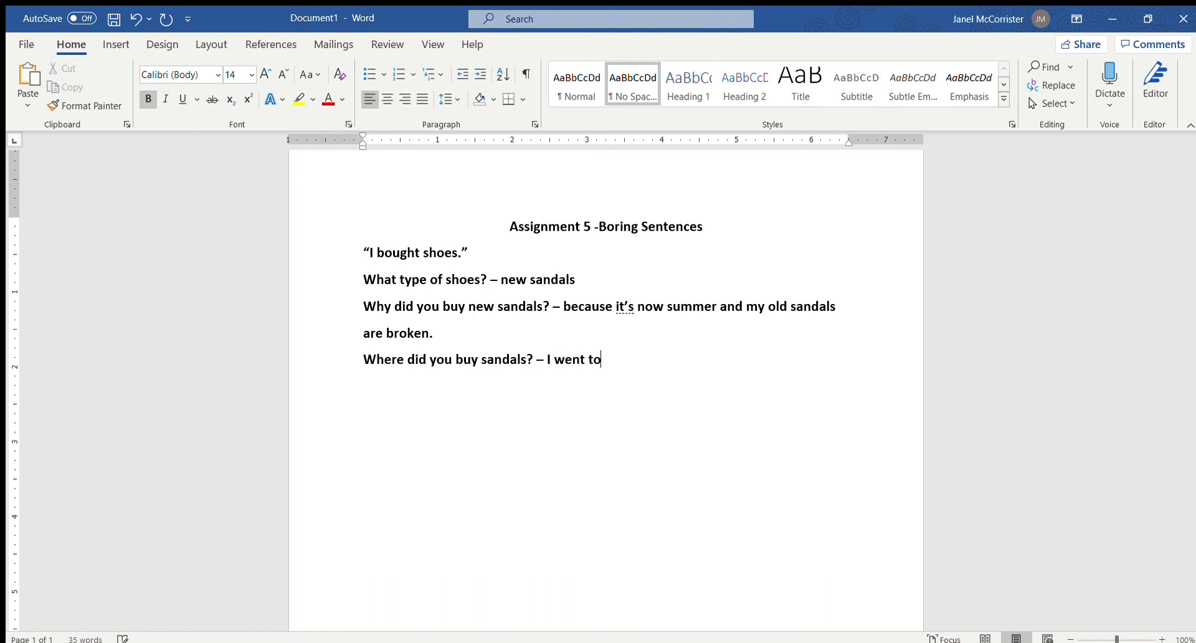
pyautogui.write('the mall')
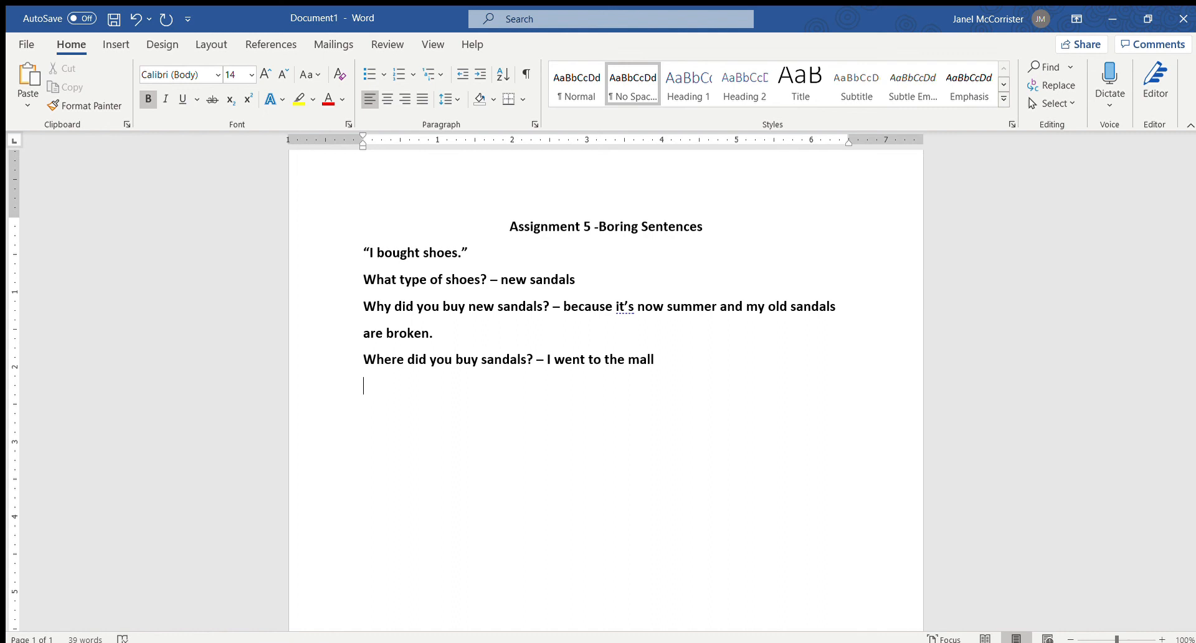
pyautogui.write('Colour -')
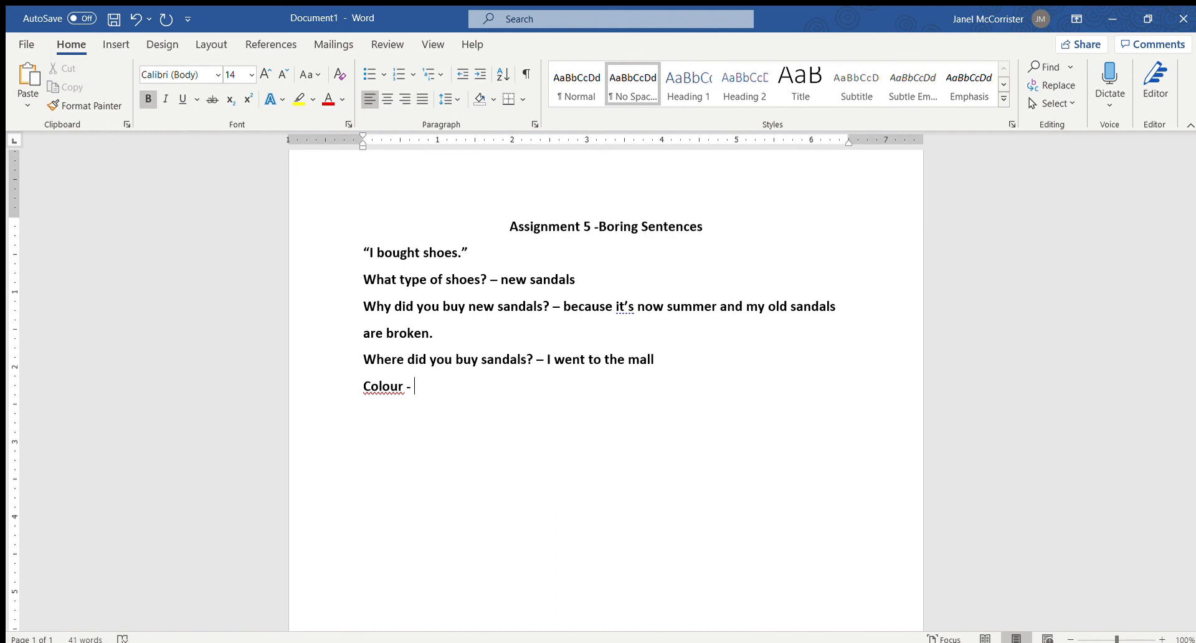
pyautogui.write('Blu')
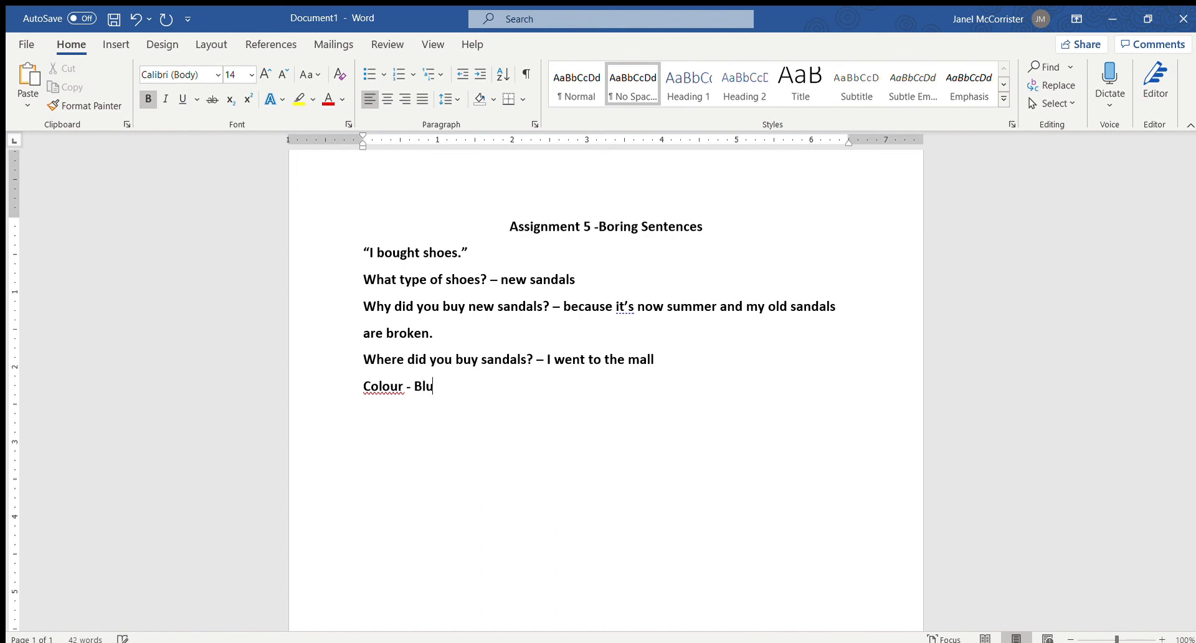
pyautogui.write('e')
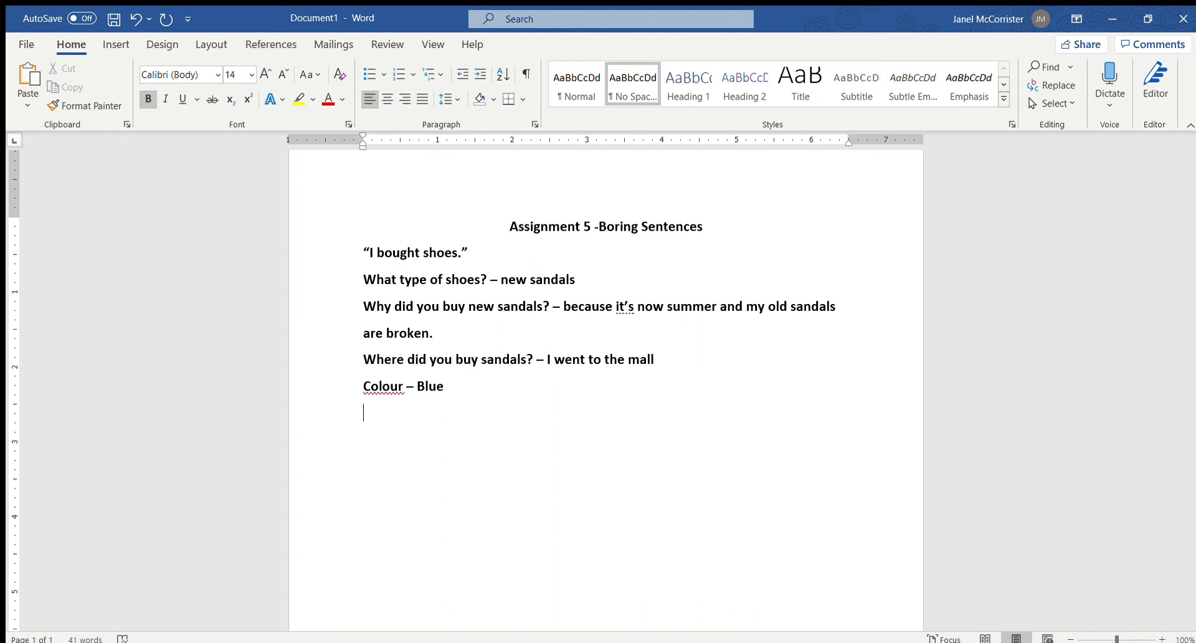
pyautogui.moveTo(454, 376)
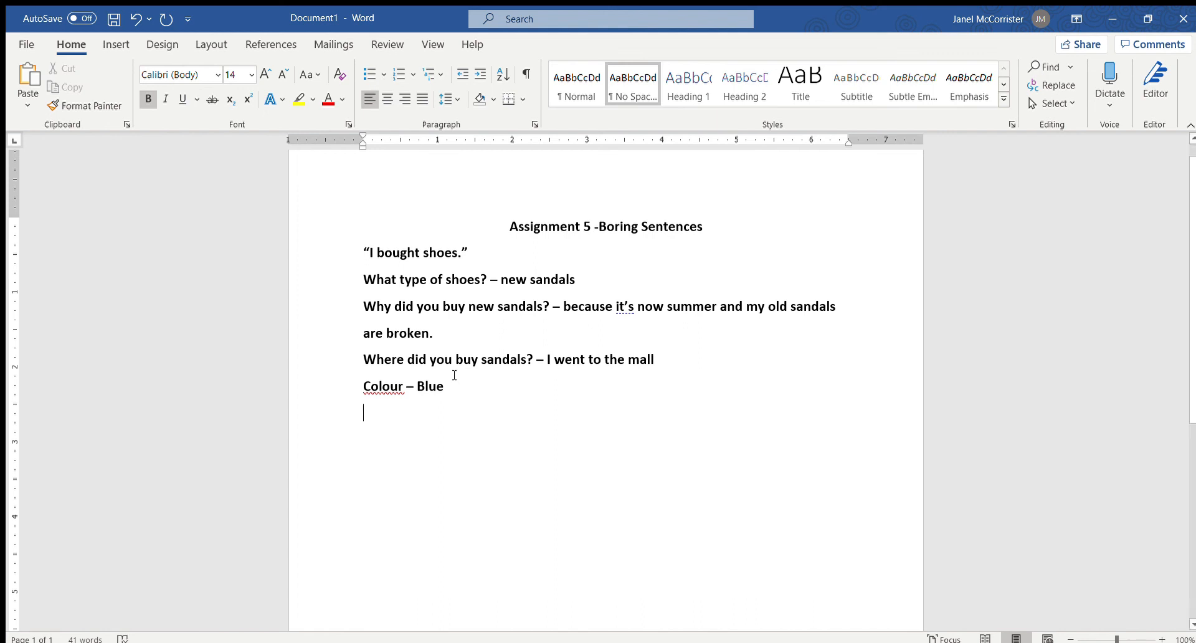
# - Write the combined sentence opening “I went to the mall and bought new, blue sandals”
pyautogui.moveTo(488, 279); pyautogui.dragTo(578, 279)
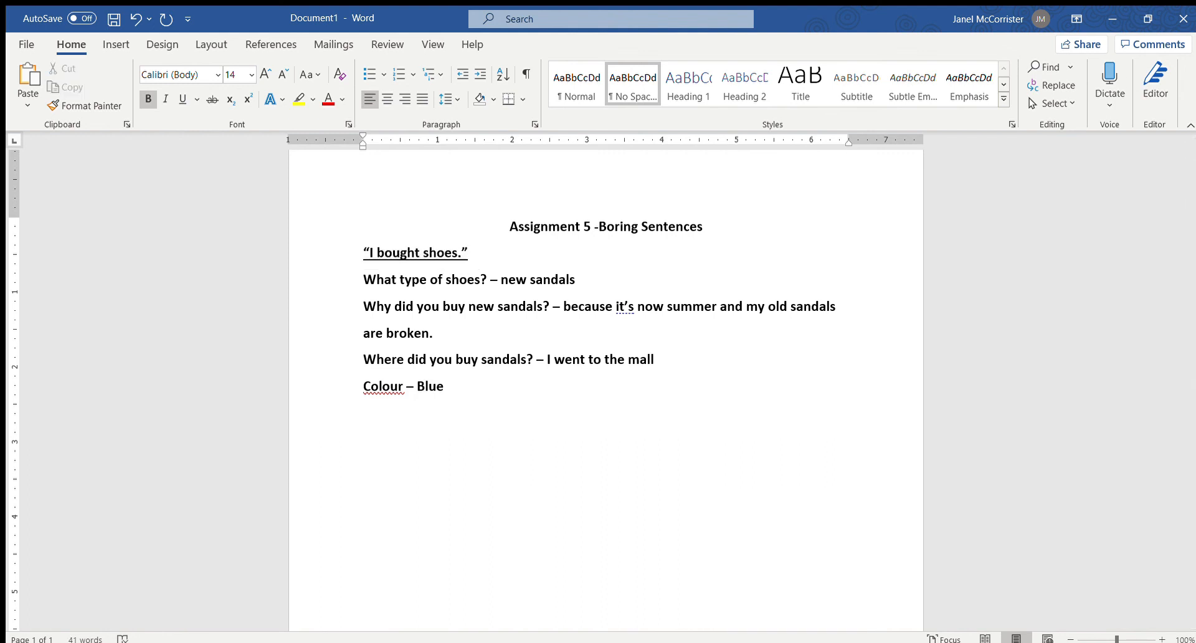
pyautogui.write('"')
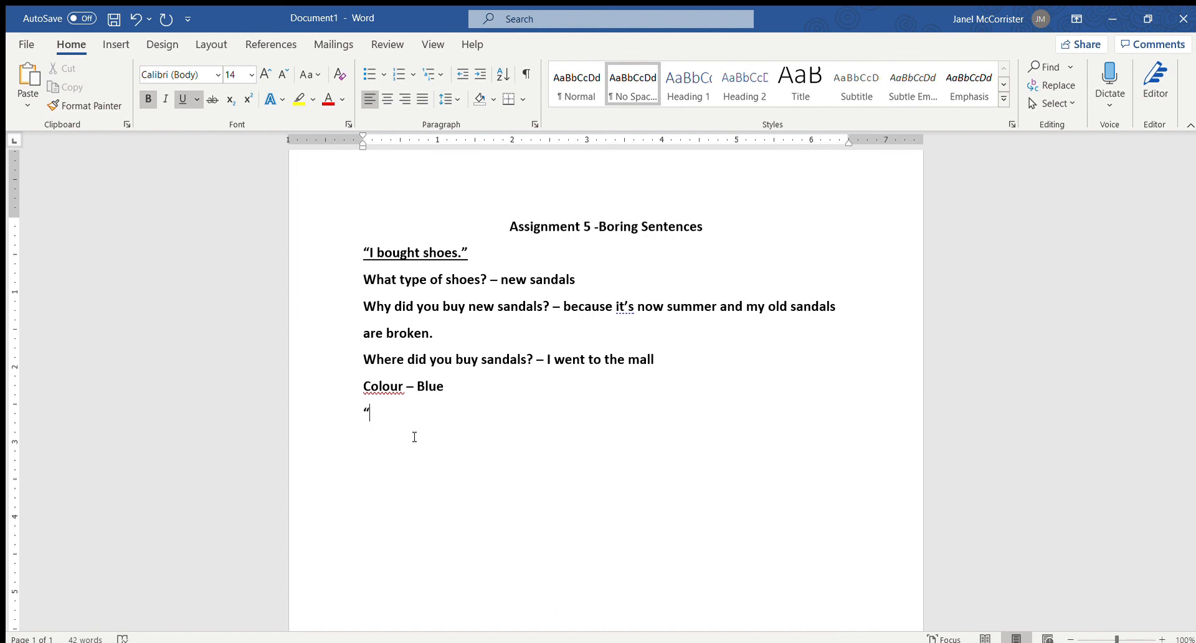
pyautogui.write('I w')
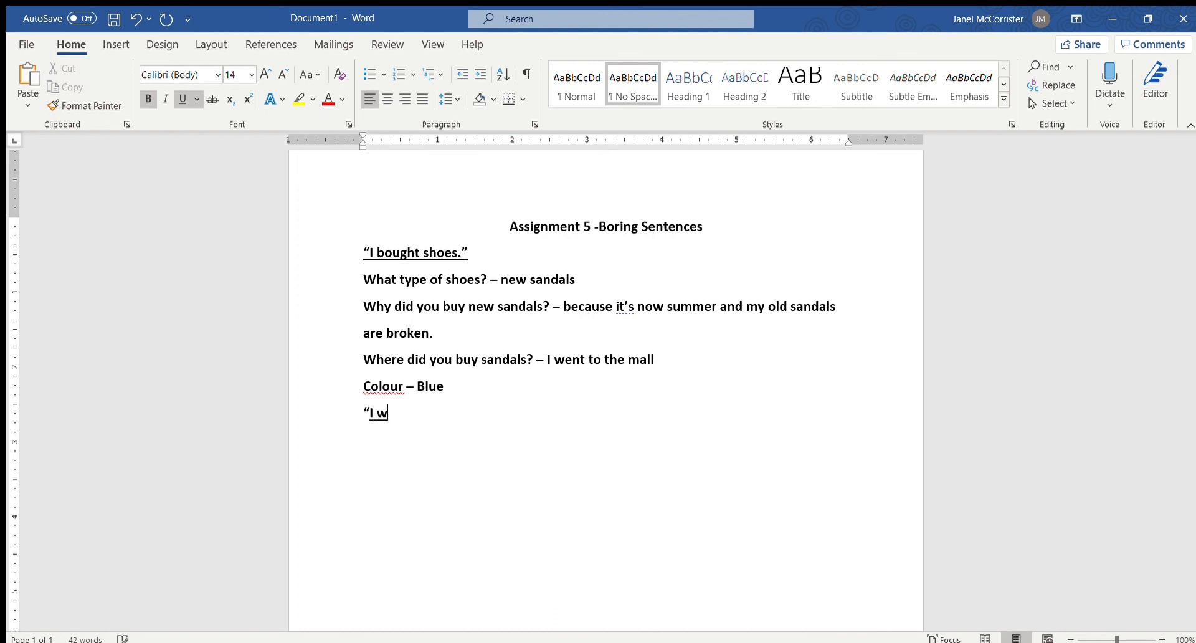
pyautogui.write('ent to the mall')
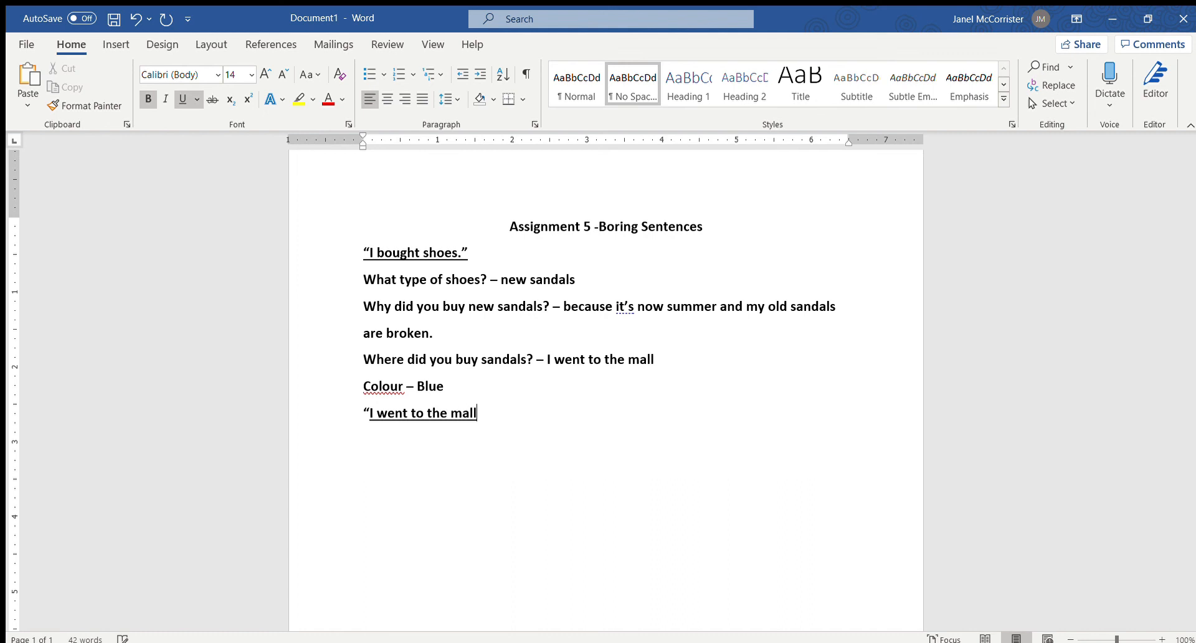
pyautogui.write('and bought')
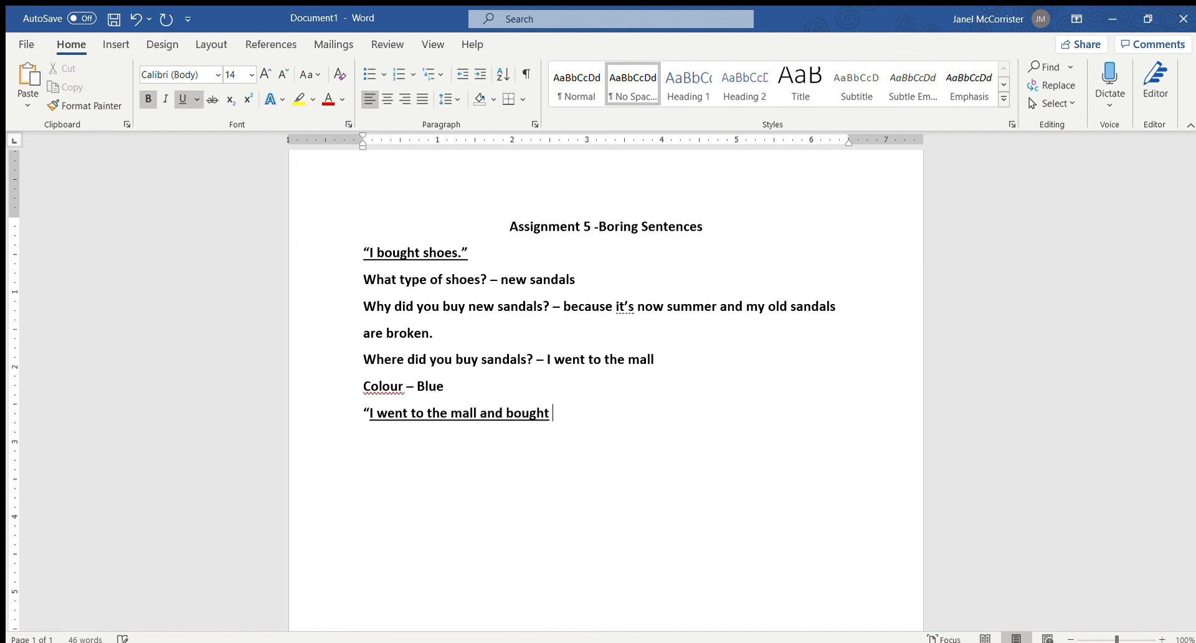
pyautogui.write('new, blue san')
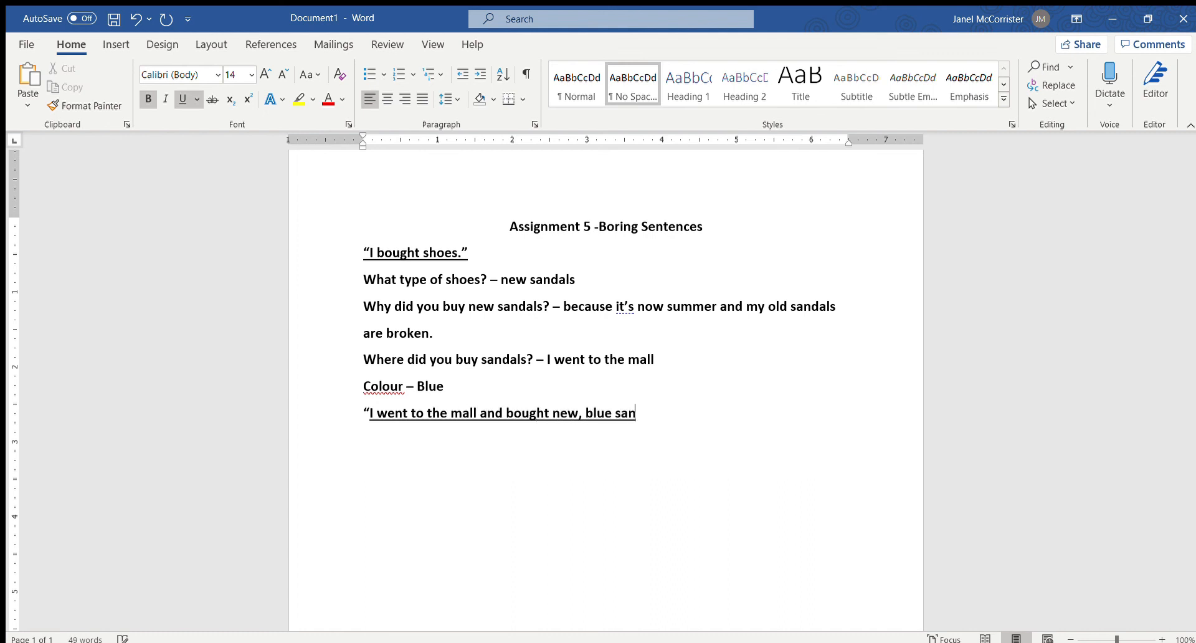
pyautogui.write('dals')
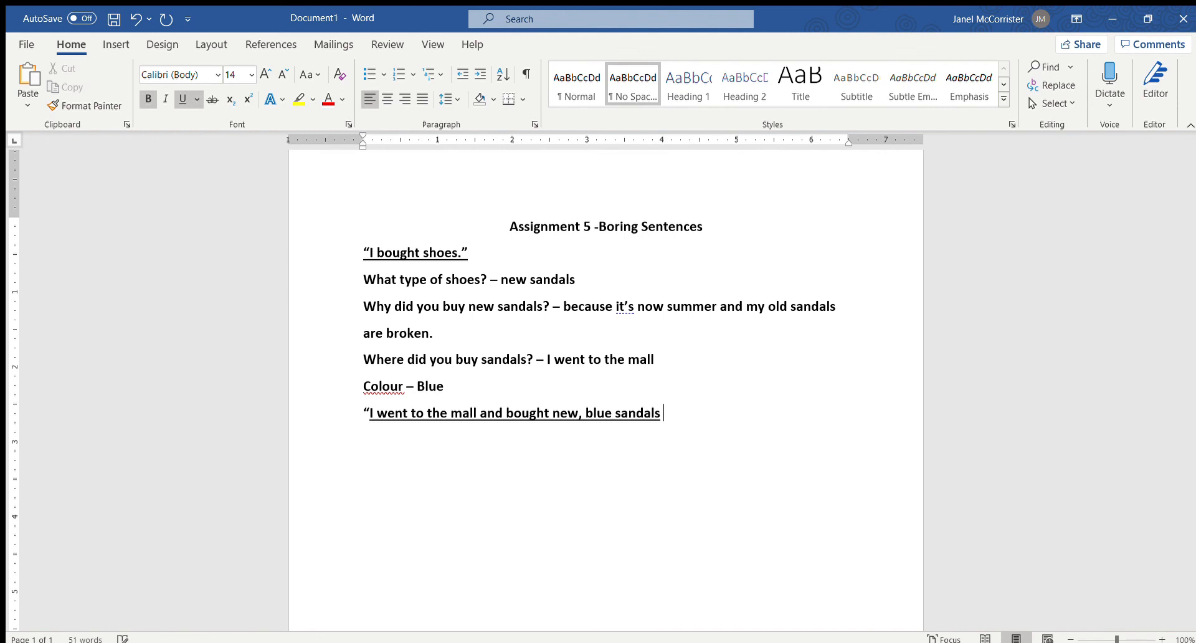
# - Finish it with “because its summer and … sandals are broken.” and closing quote
pyautogui.write('because')
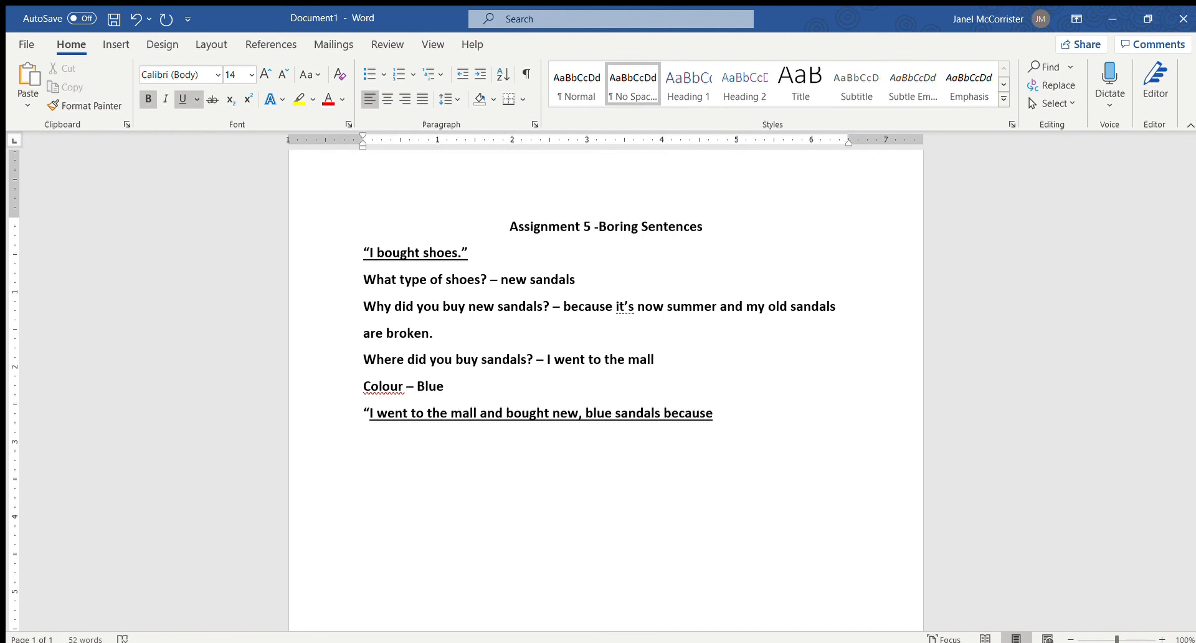
pyautogui.write('its')
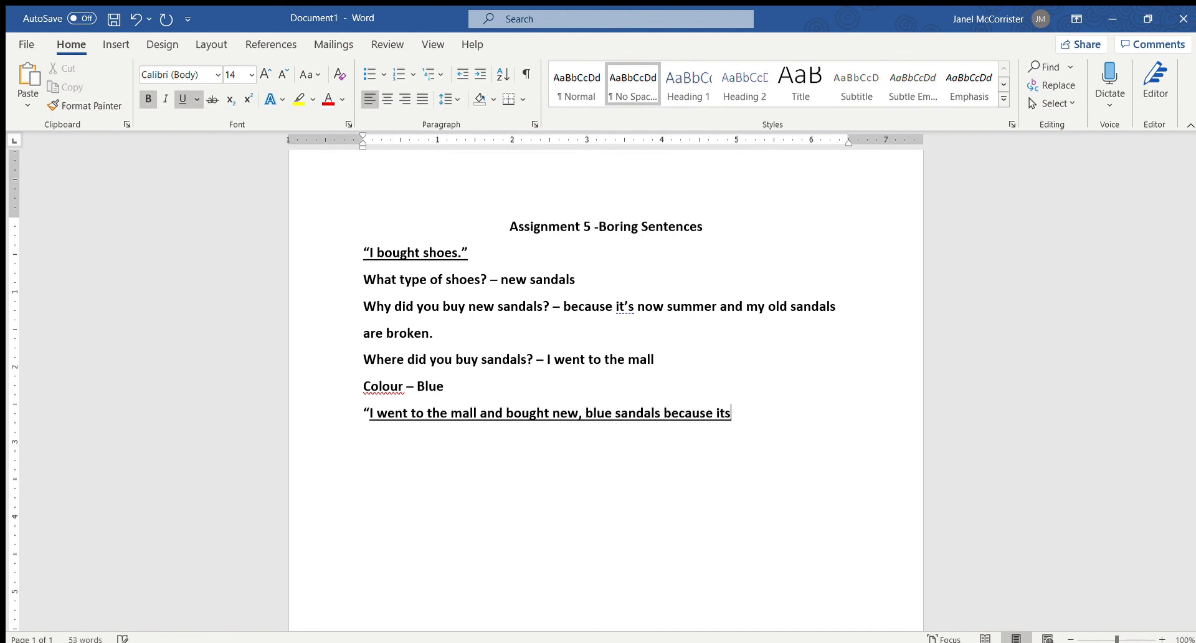
pyautogui.write('sum')
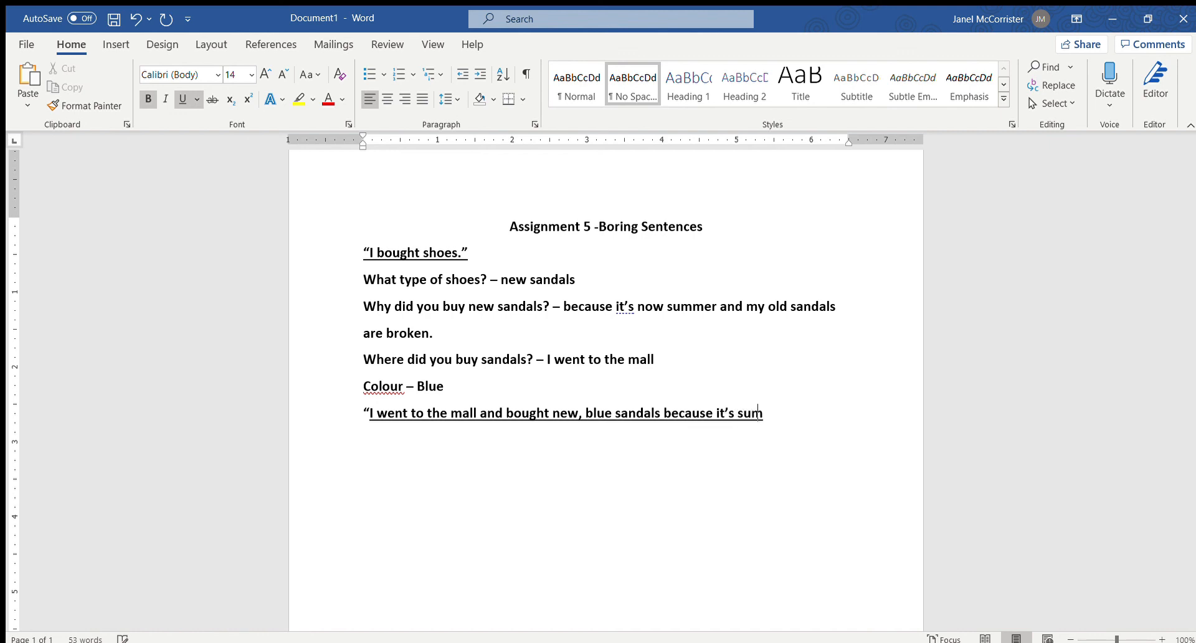
pyautogui.write('mer and all')
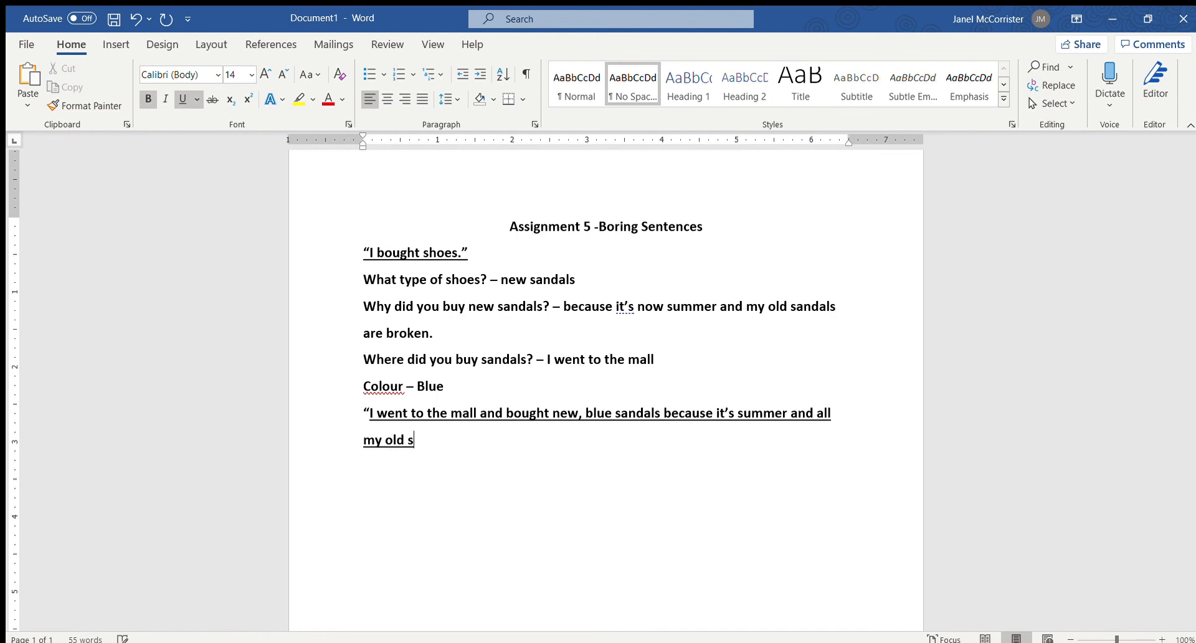
pyautogui.write('andals are brok')
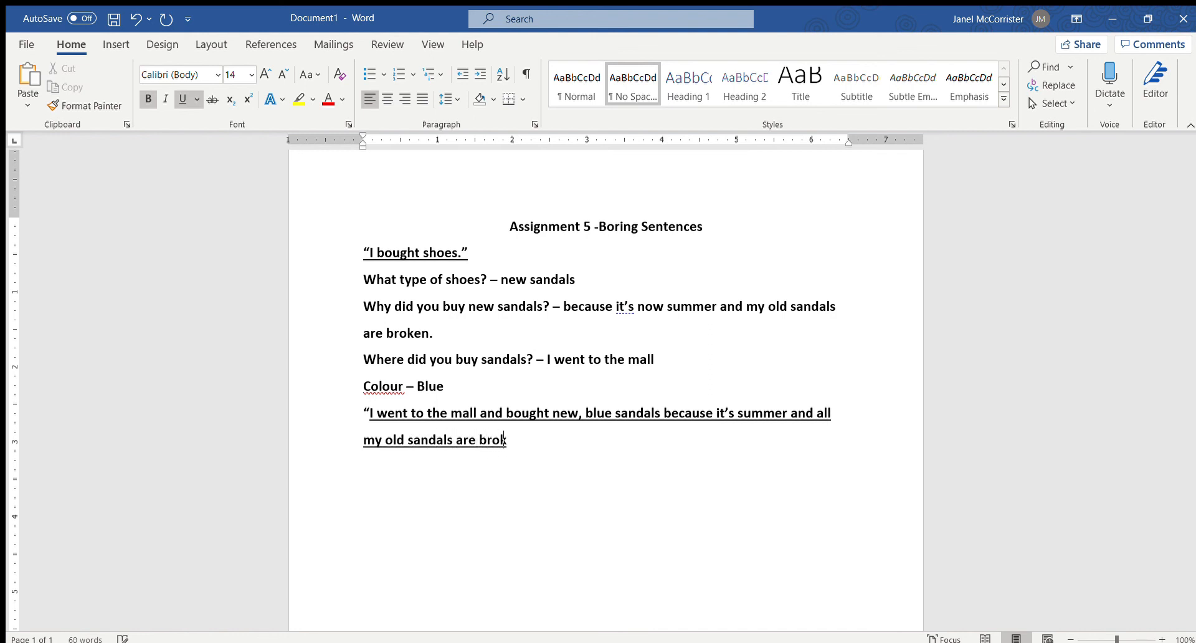
pyautogui.write('ken."')
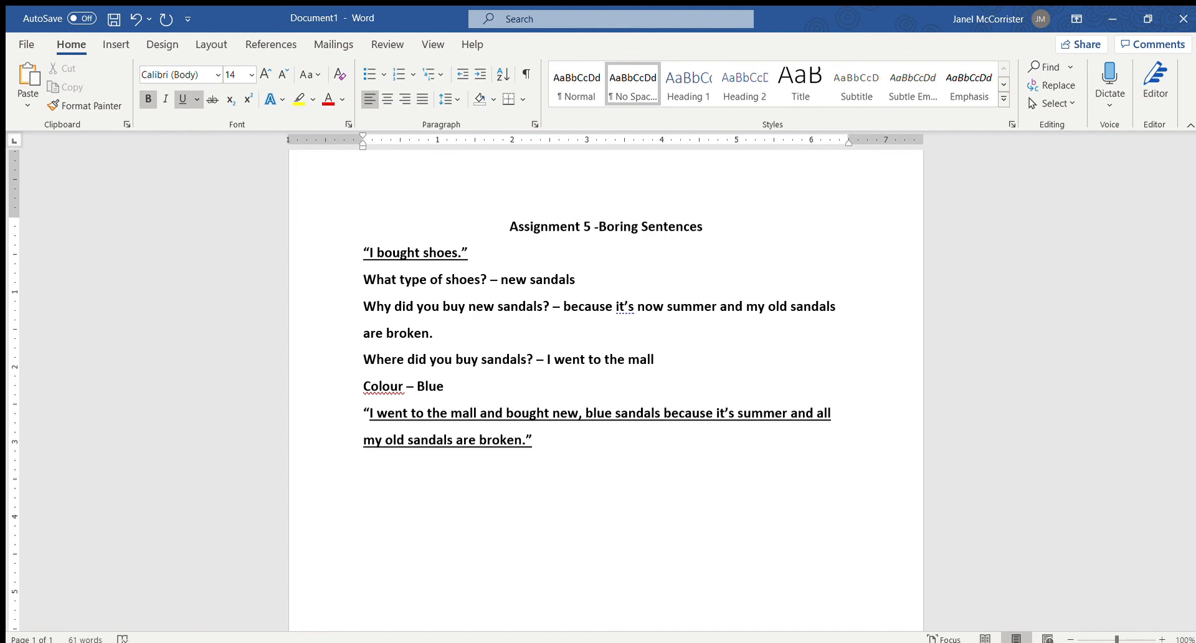
pyautogui.click(363, 492)
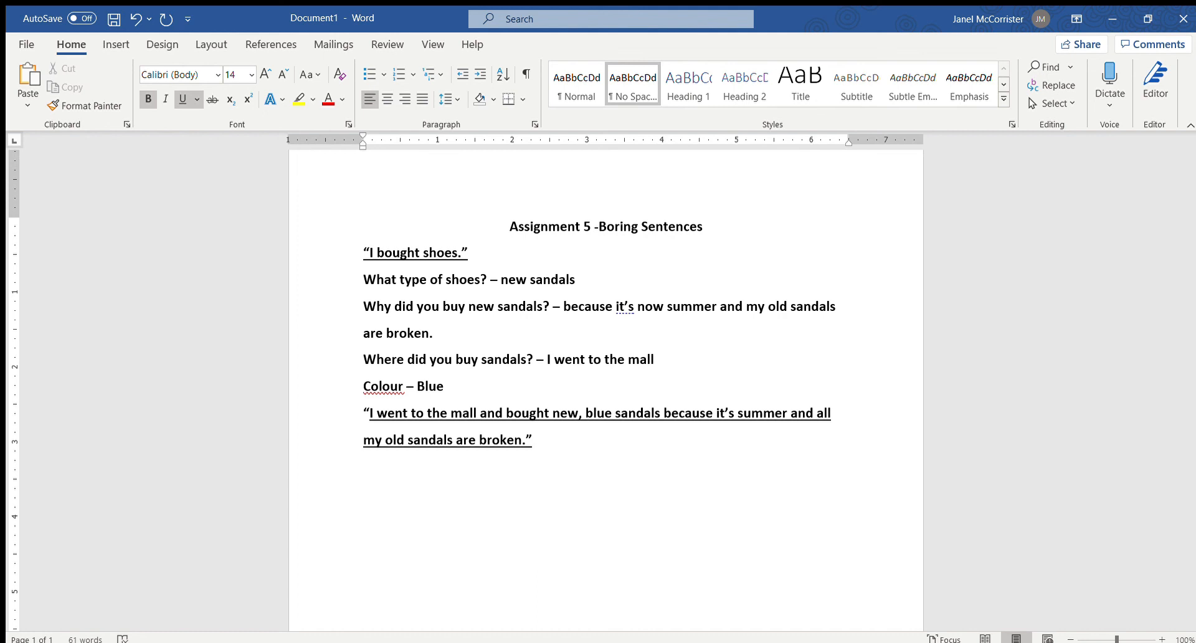
# - List replacements “mall - Otineka mall” and “bought - purchased” below the sentence
pyautogui.click(364, 492)
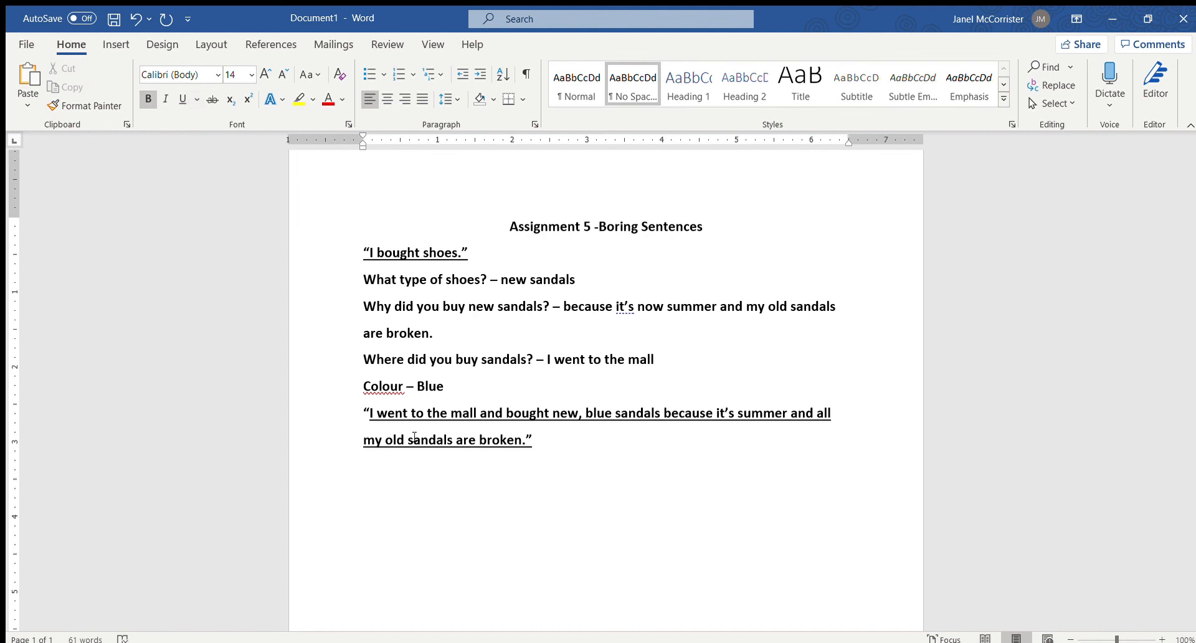
pyautogui.write('mall')
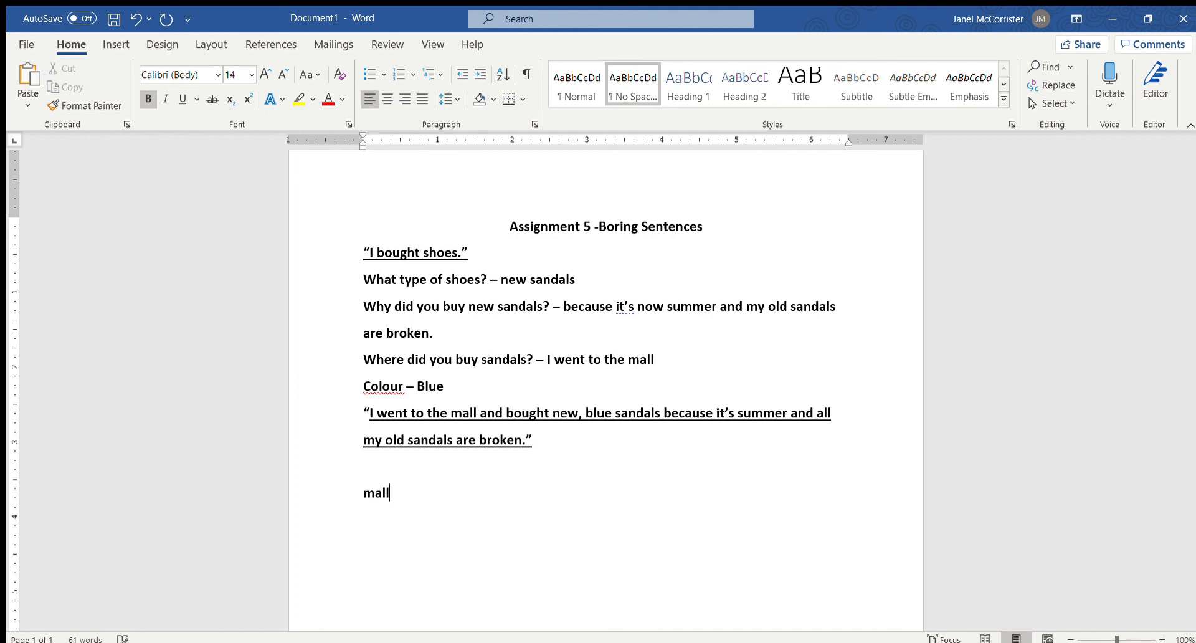
pyautogui.write('-')
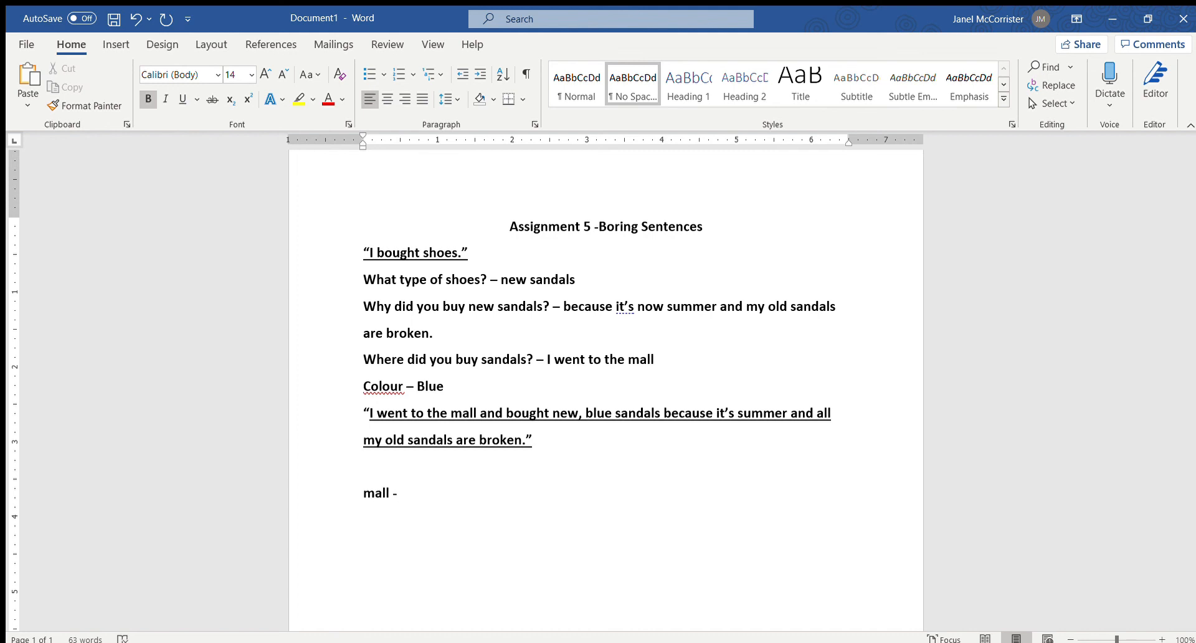
pyautogui.write('Otineka mall')
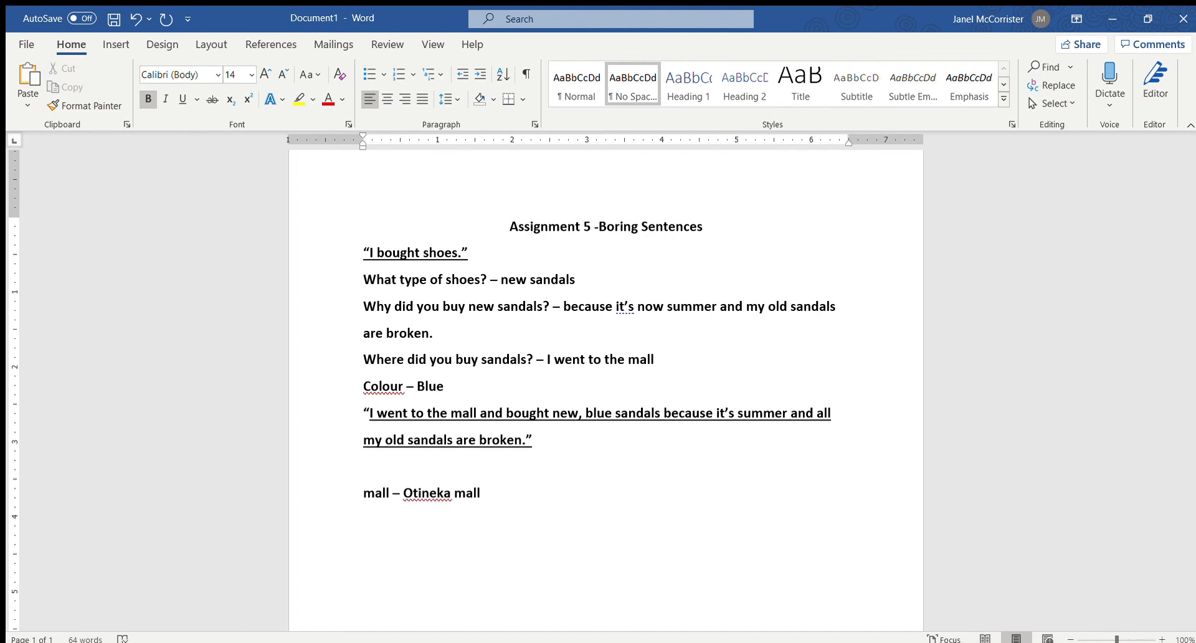
pyautogui.write('bought -')
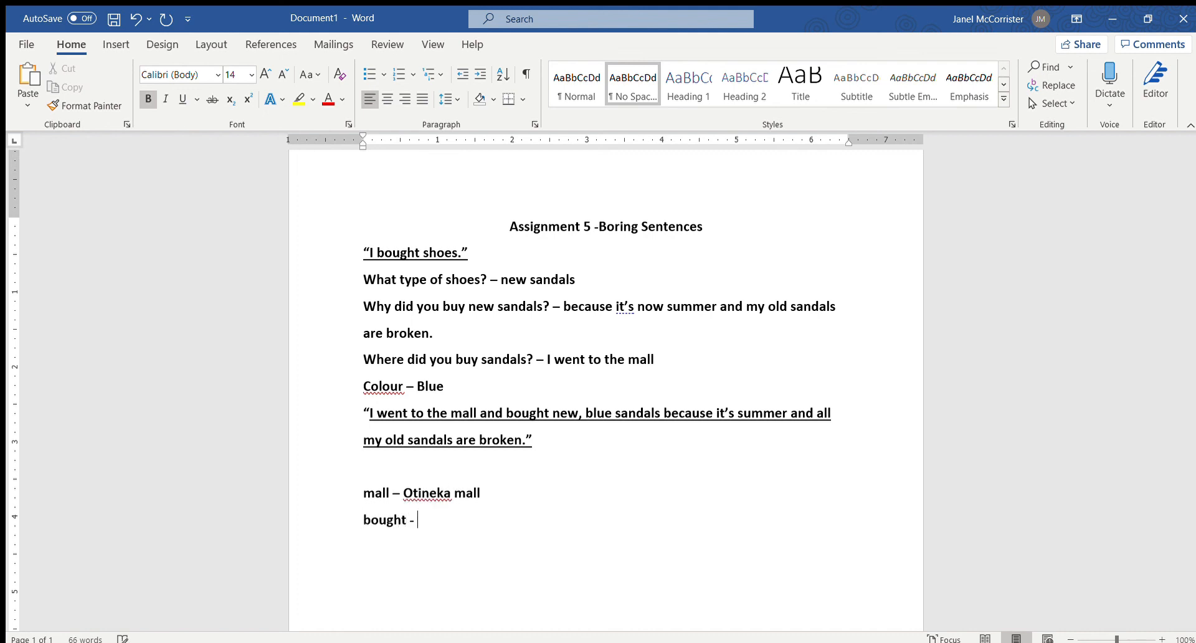
pyautogui.write('purchased')
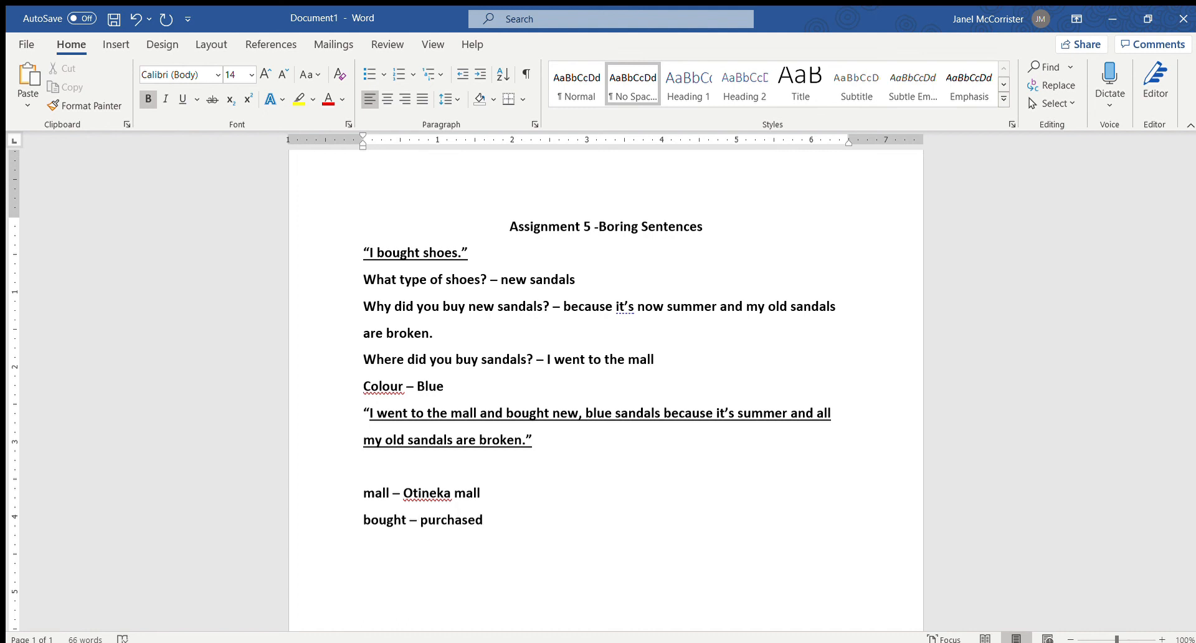
# - List replacements “sandals - flip-flops” and “broken - falling apart”
pyautogui.write('sandal')
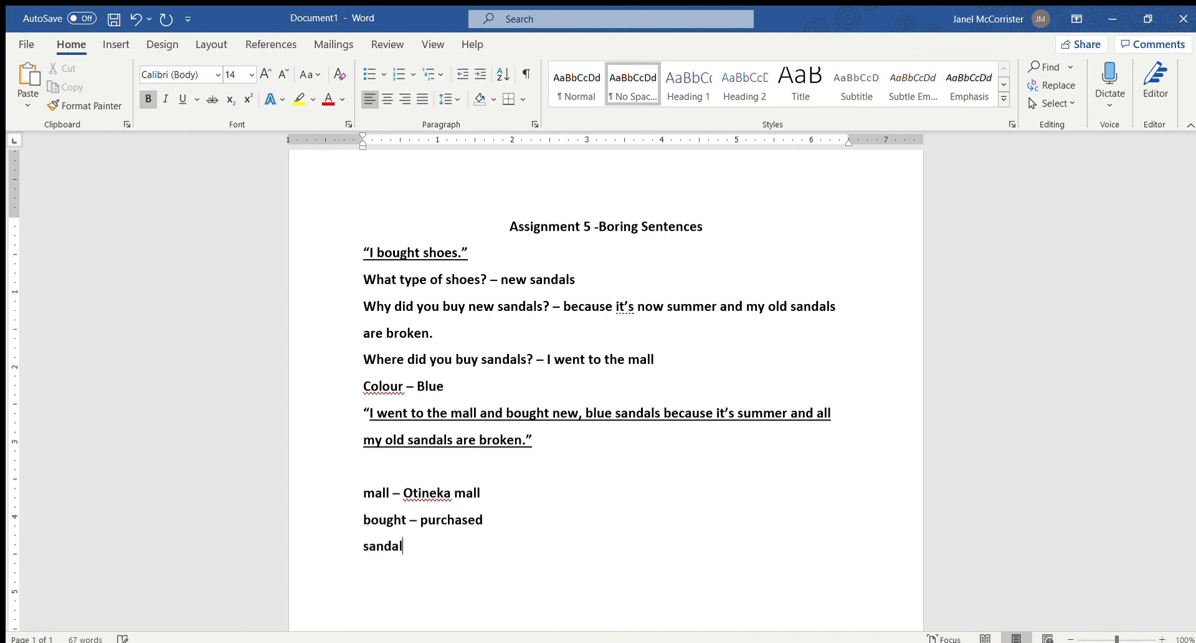
pyautogui.write('s -')
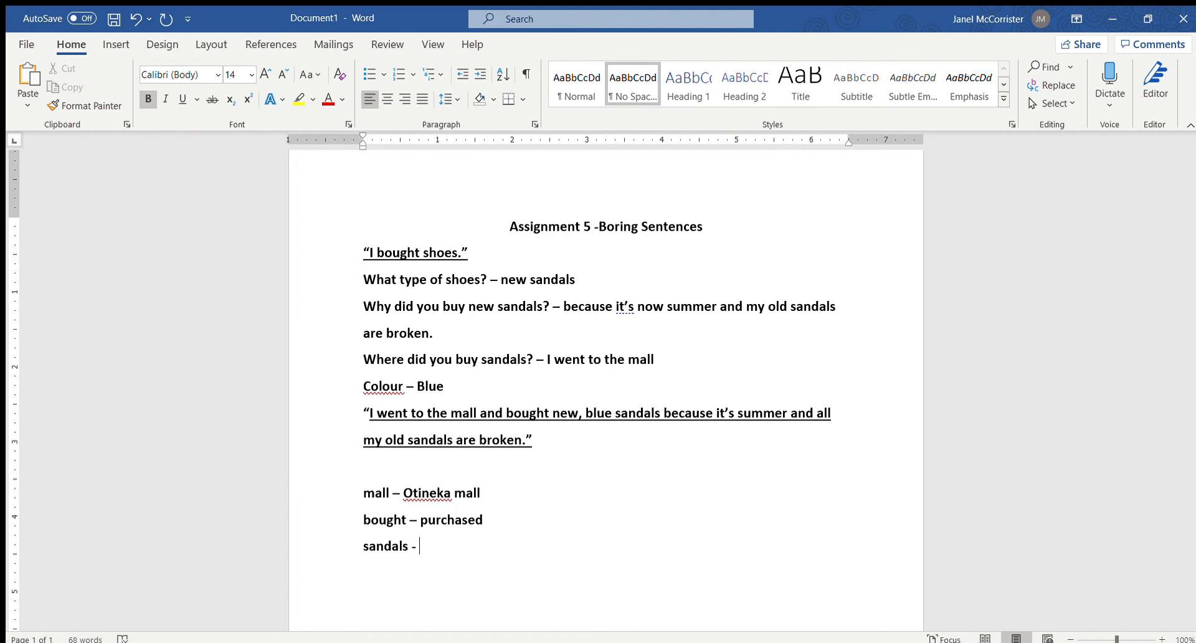
pyautogui.write('flip-flops')
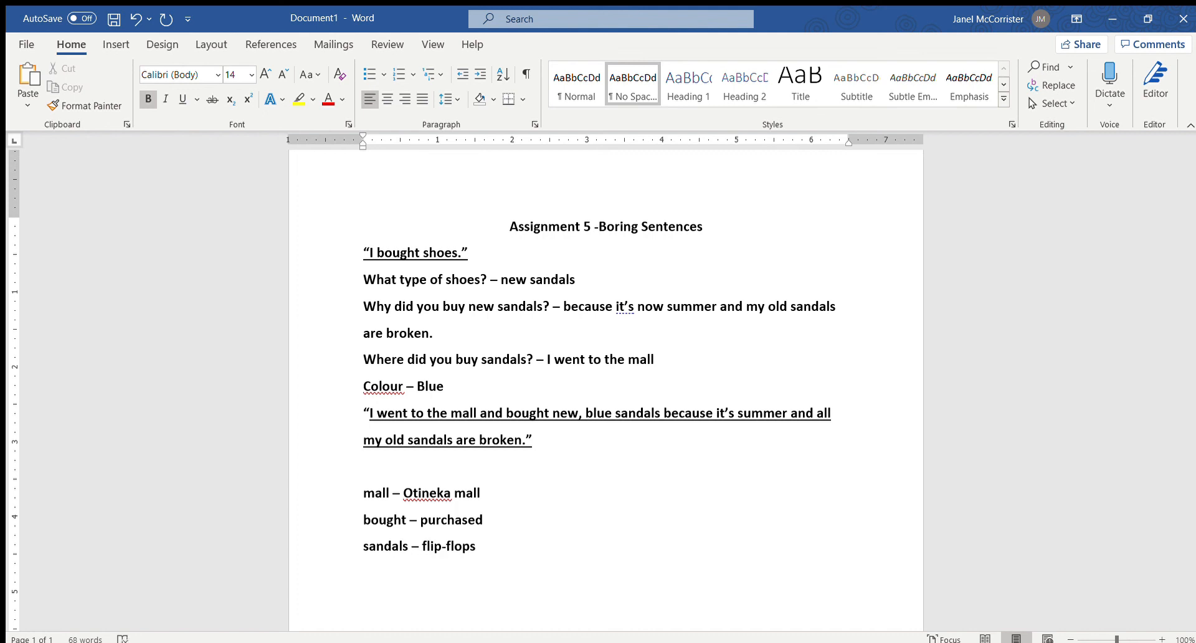
pyautogui.write('broken')
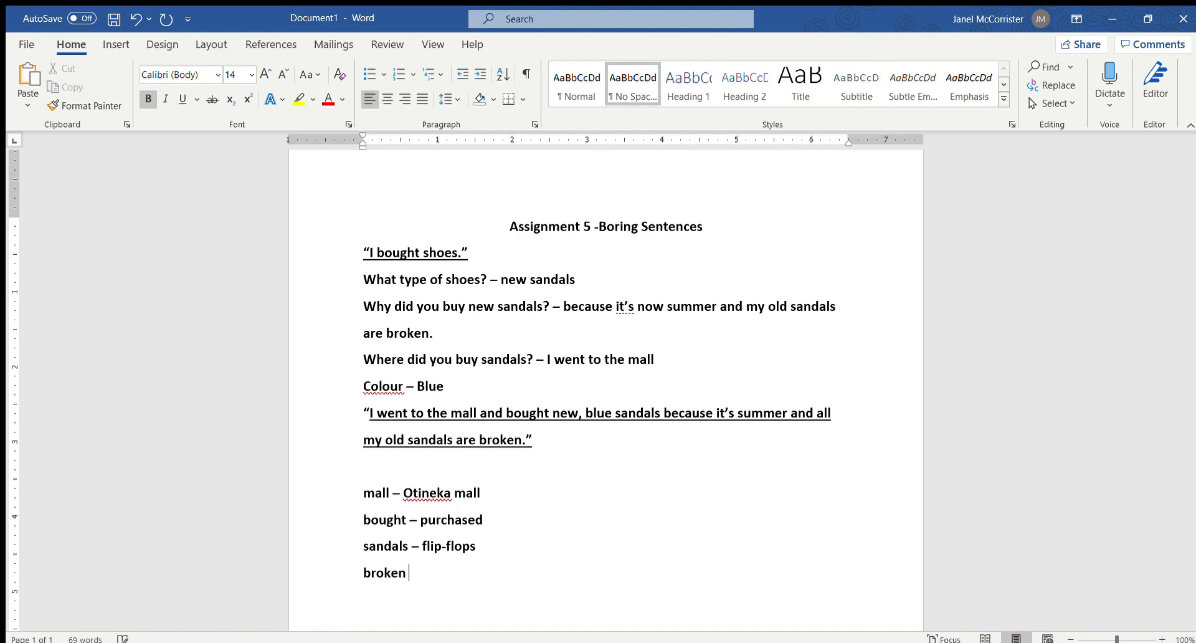
pyautogui.write('-')
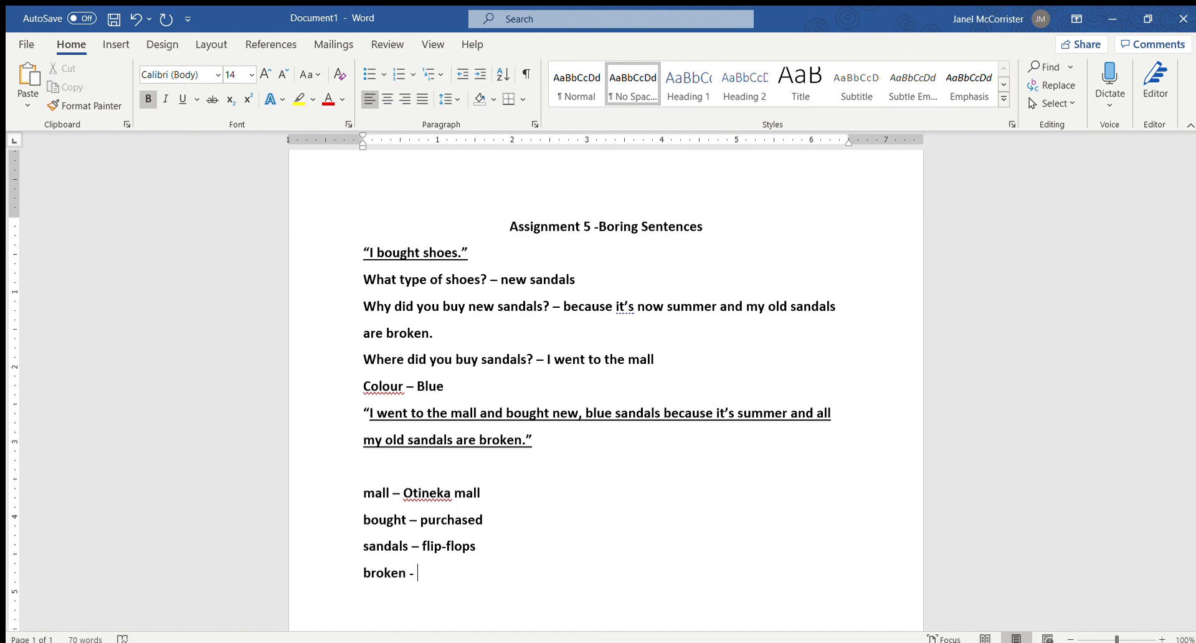
pyautogui.write('falling apart')
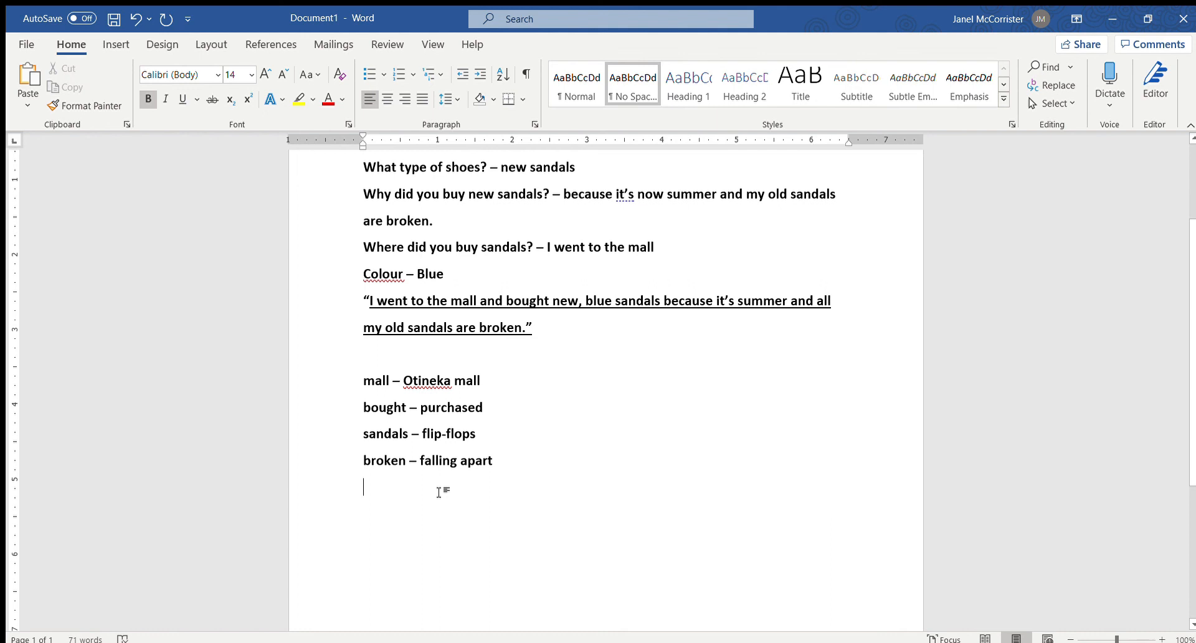
# - Write the improved sentence opening “I went to the Otineka Mall and purchased new, blue flip-flops”
pyautogui.write('"I w')
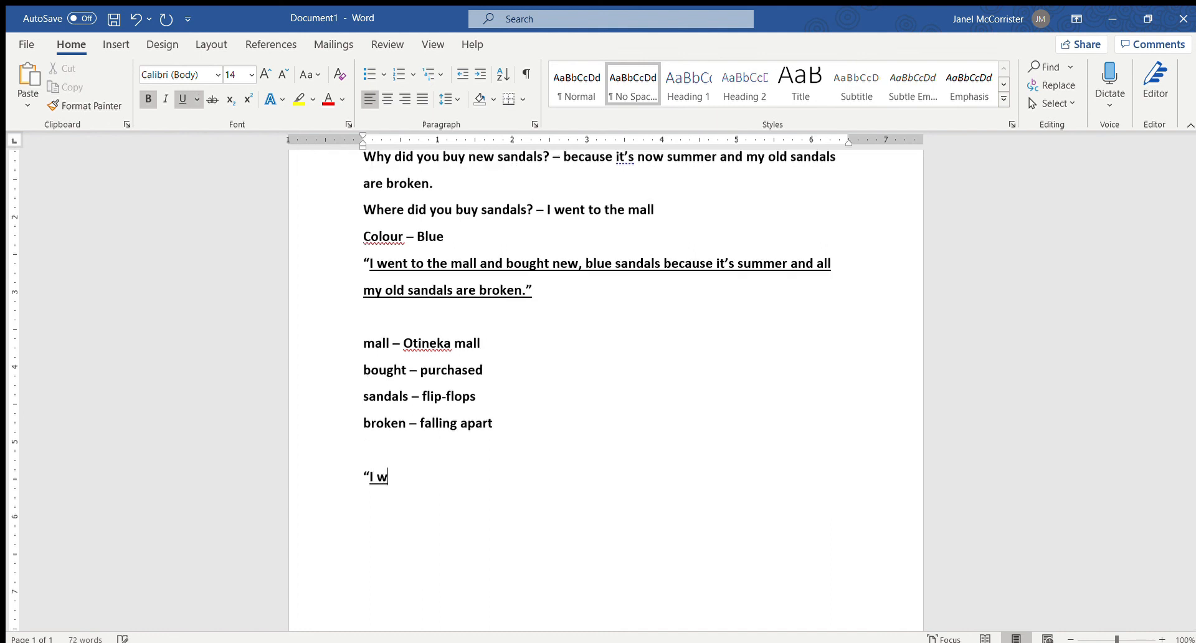
pyautogui.write('ent to the O')
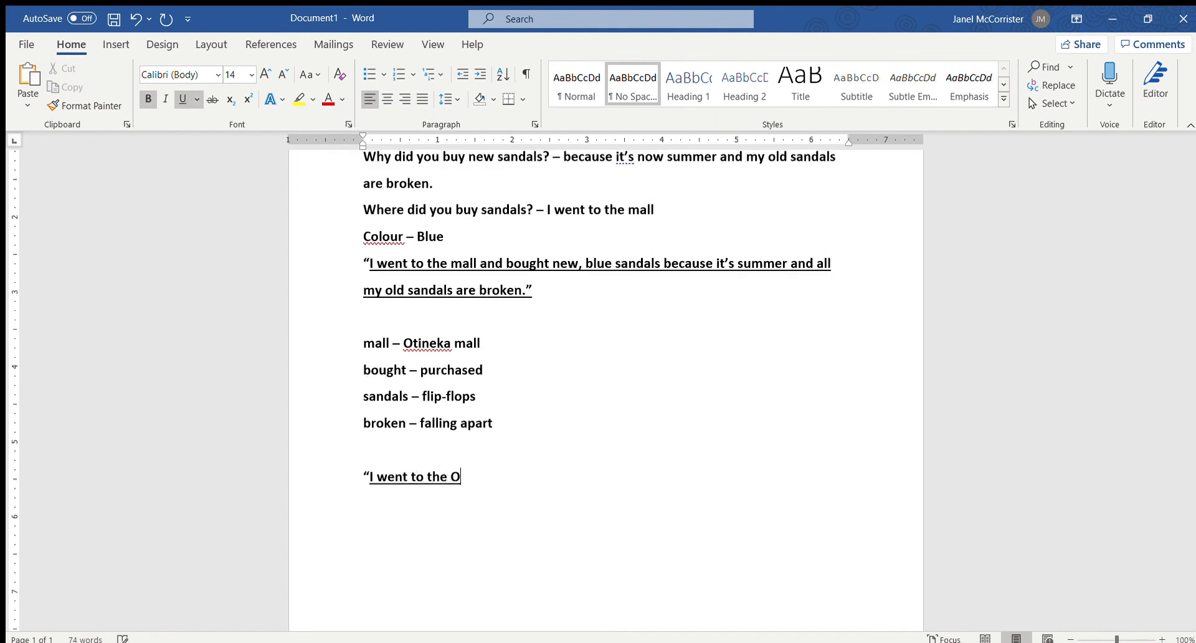
pyautogui.write('tineka Mall and p')
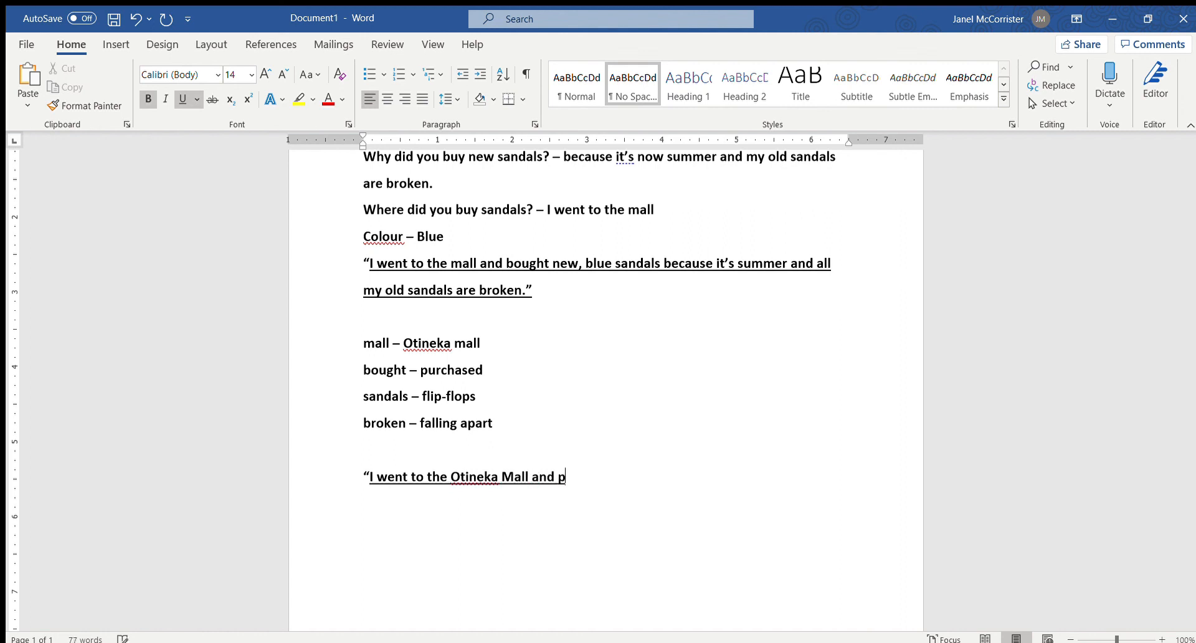
pyautogui.write('urchased ne,')
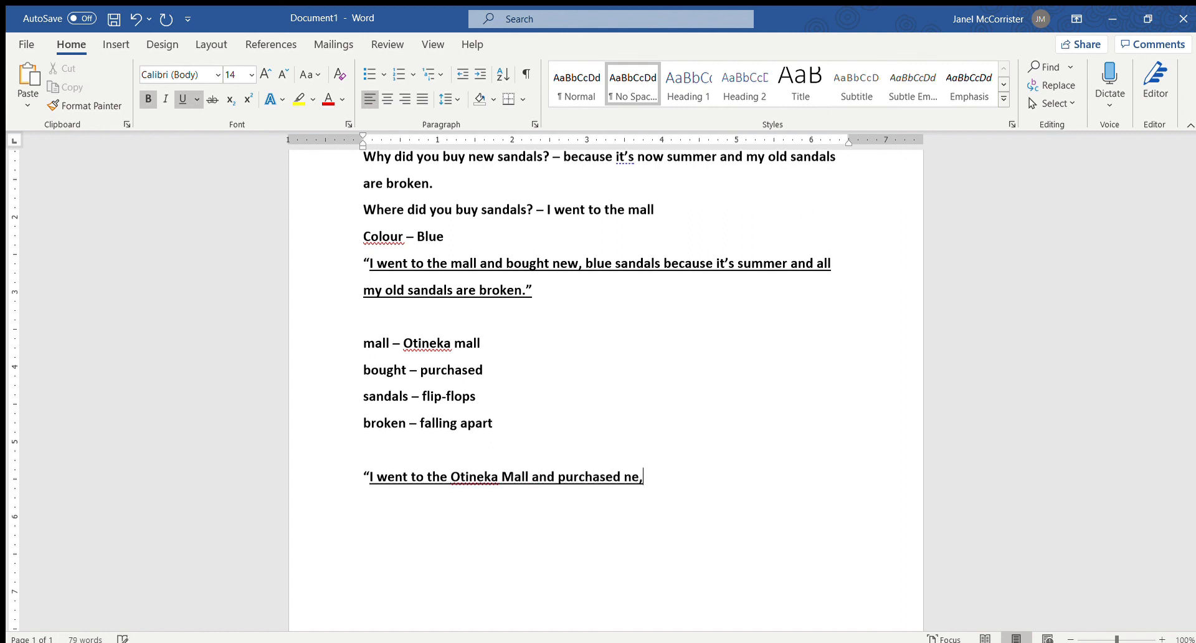
pyautogui.write('w, blue')
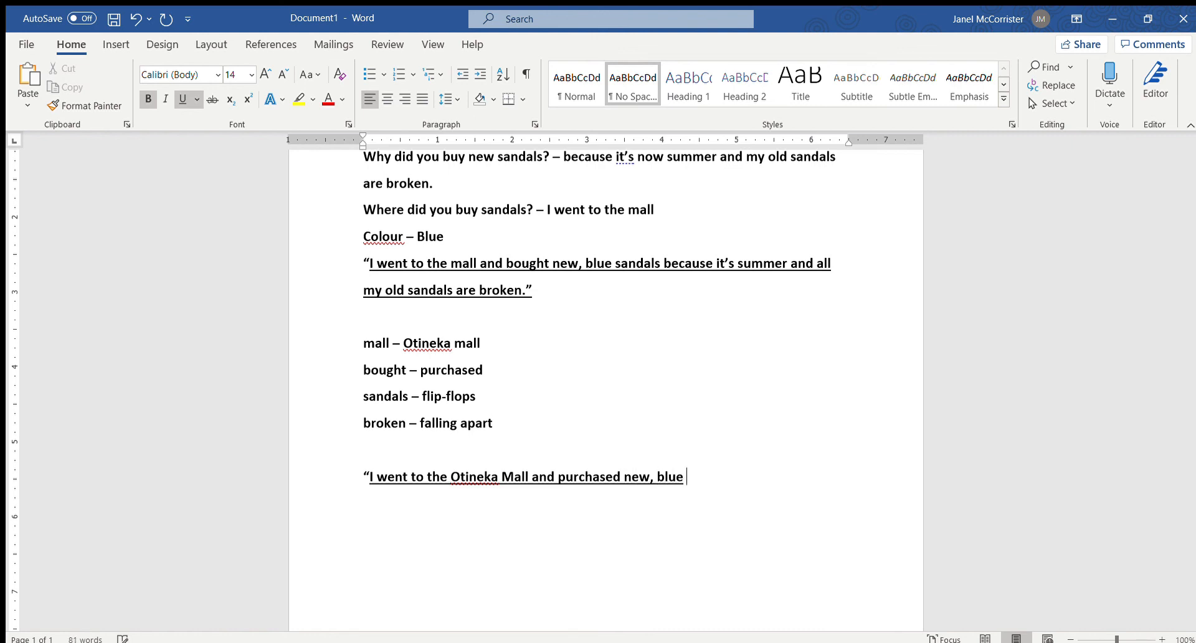
pyautogui.write('flip-flop')
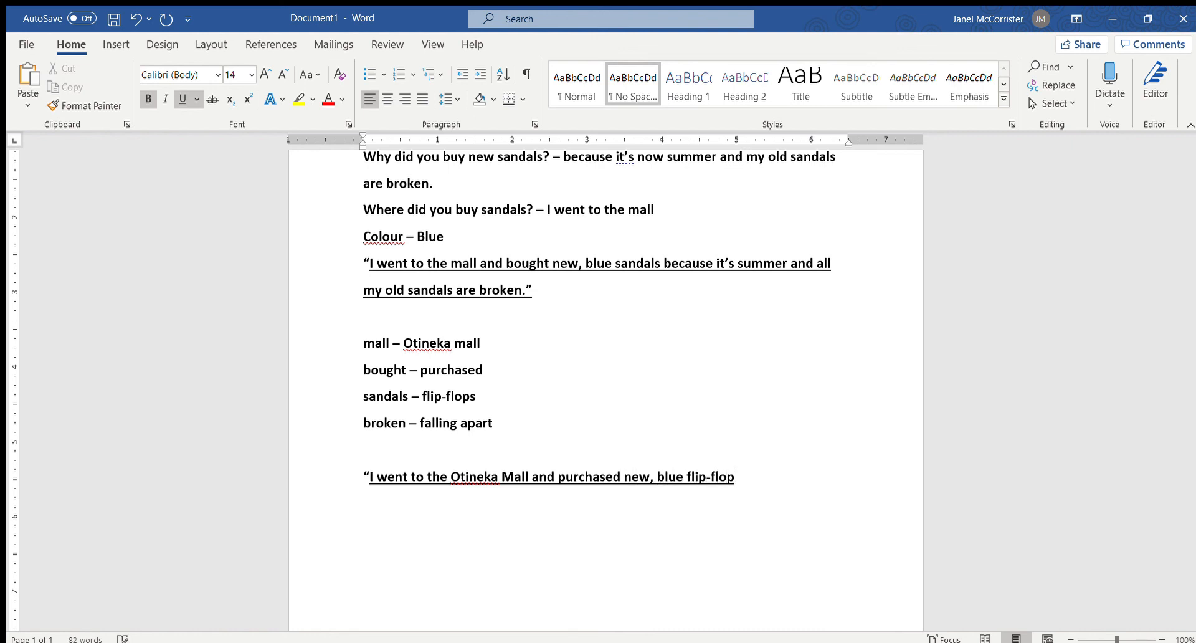
# - Finish it with “because it's summer and … old sandals are falling apart.”
pyautogui.write('s because')
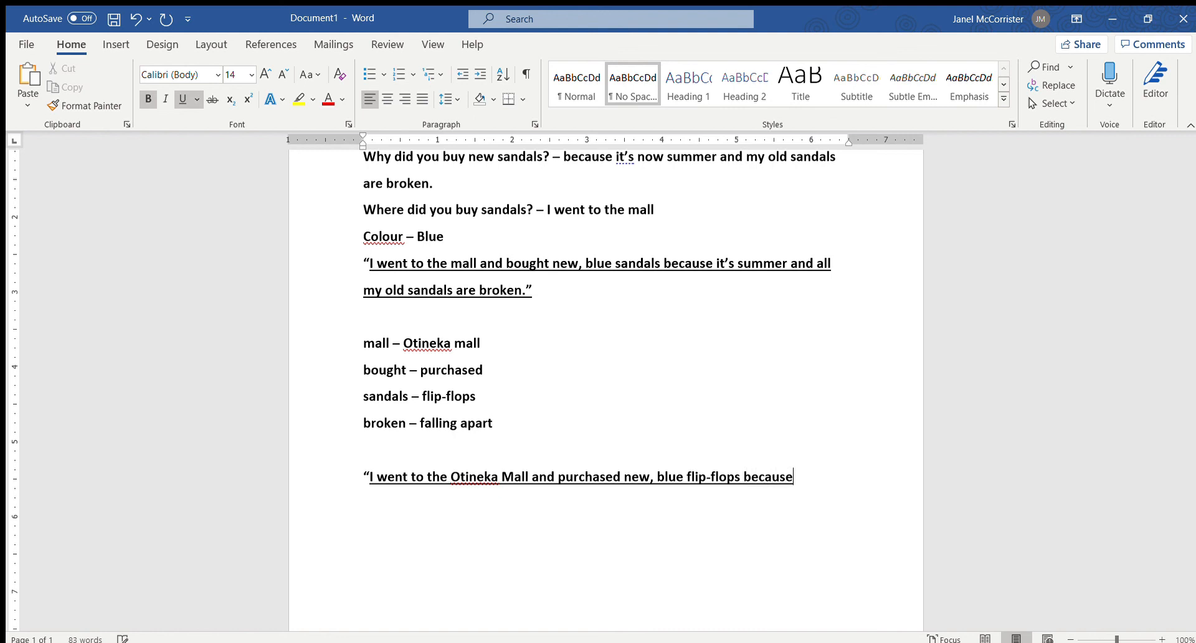
pyautogui.write("it's summer and all my")
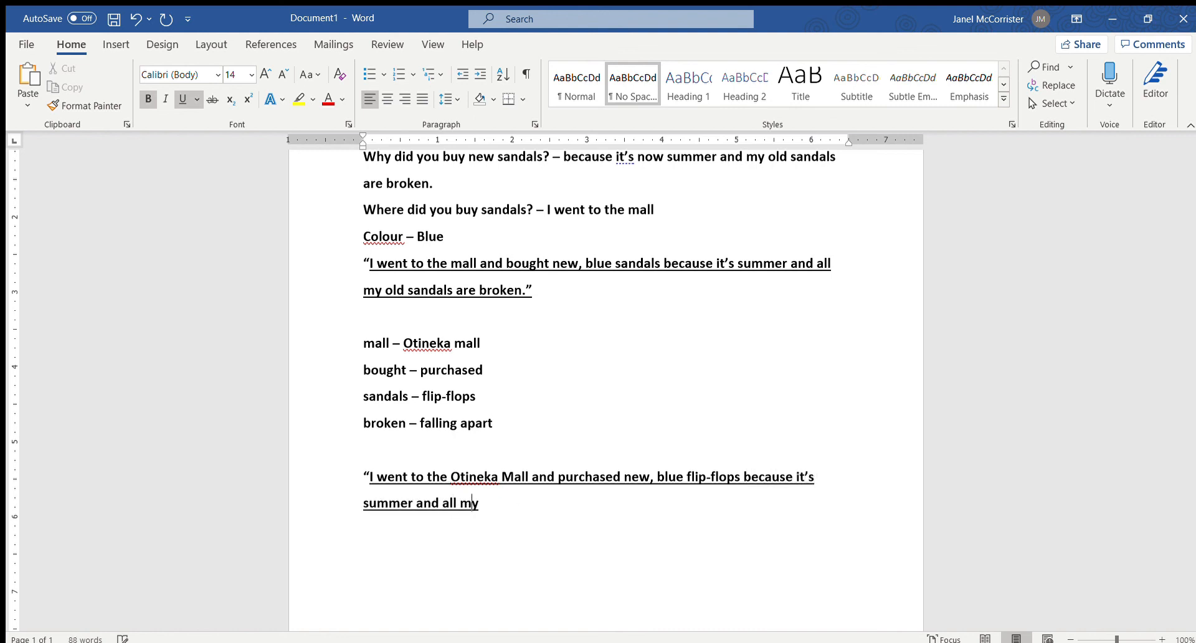
pyautogui.write('old sanda')
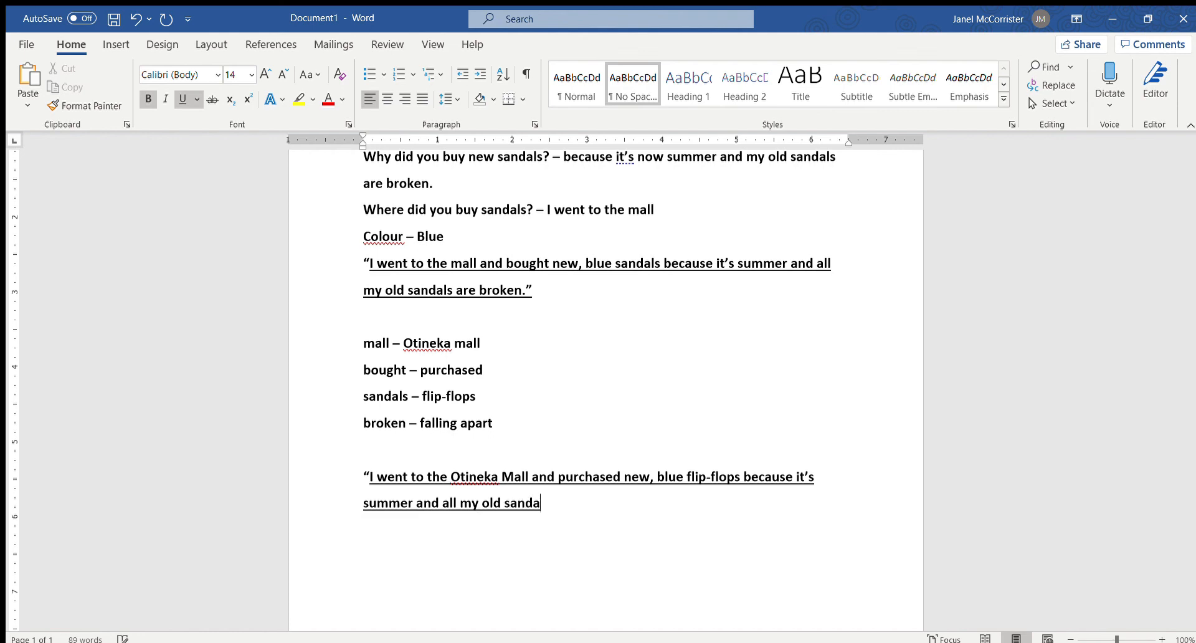
pyautogui.write('ls are falling apart.”')
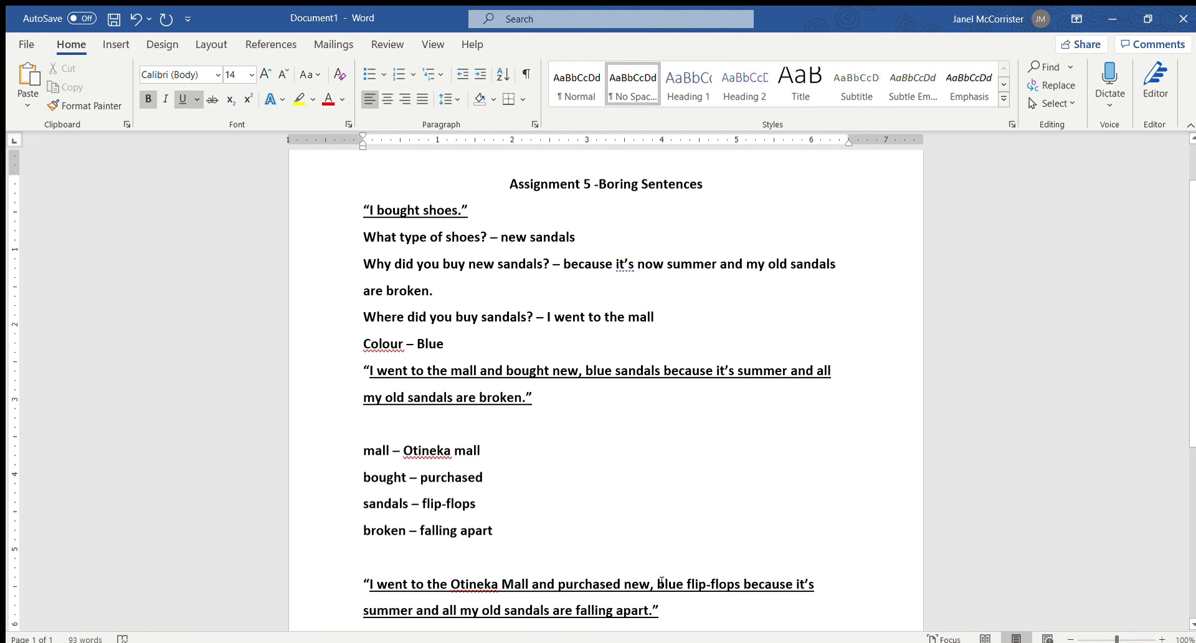
pyautogui.moveTo(696, 567)
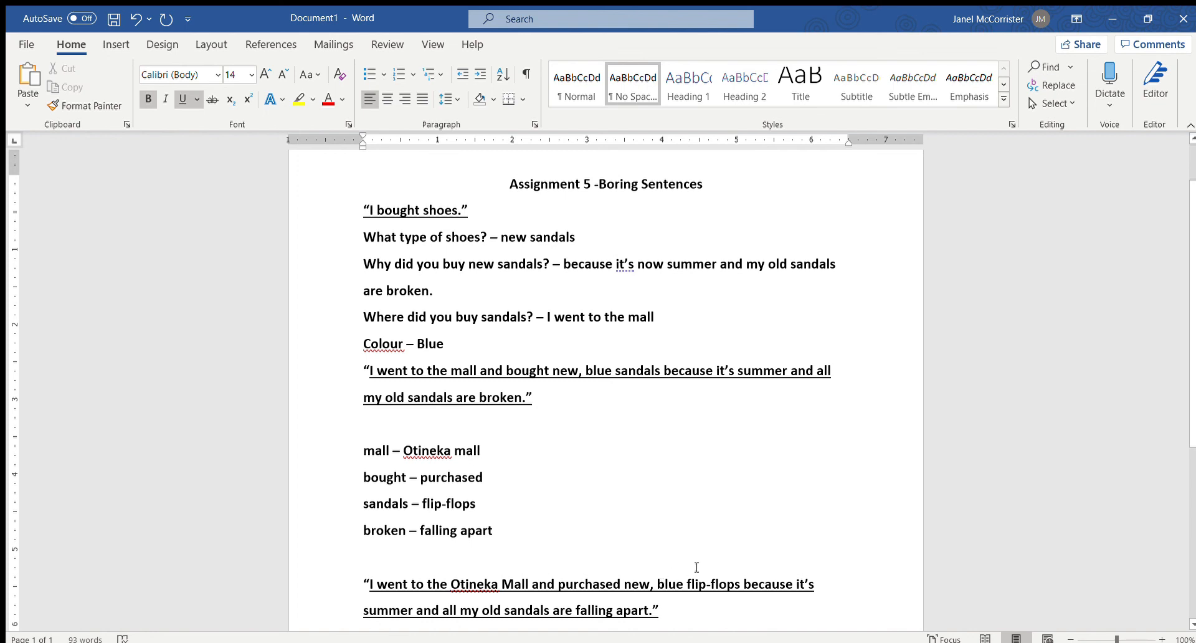
pyautogui.moveTo(738, 582)
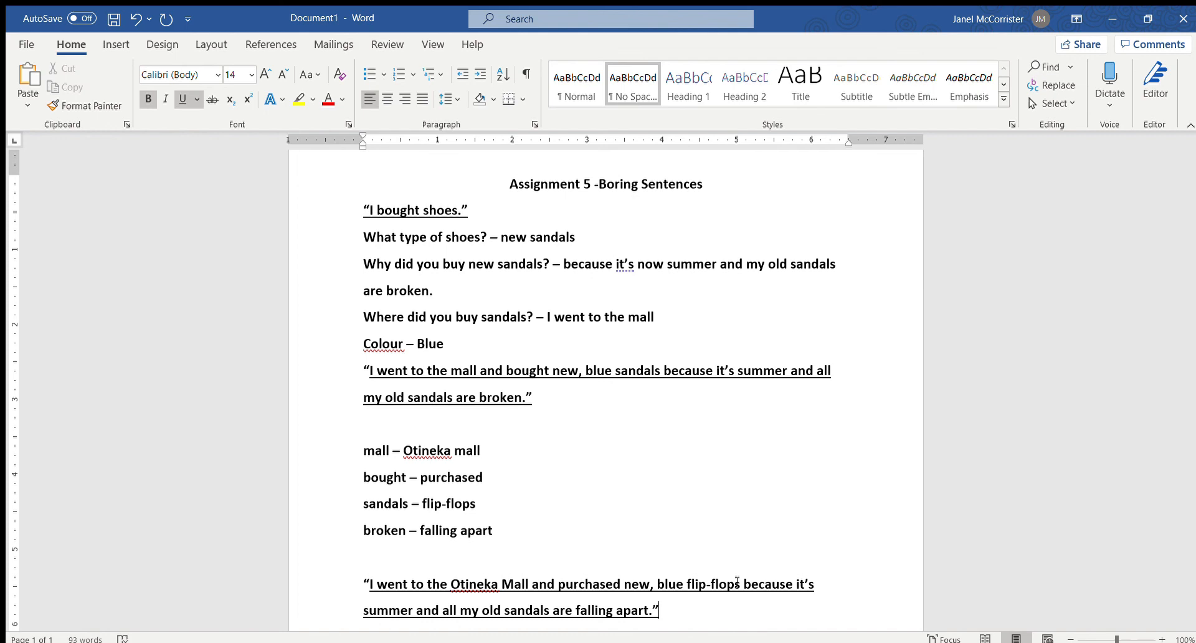
pyautogui.moveTo(710, 517)
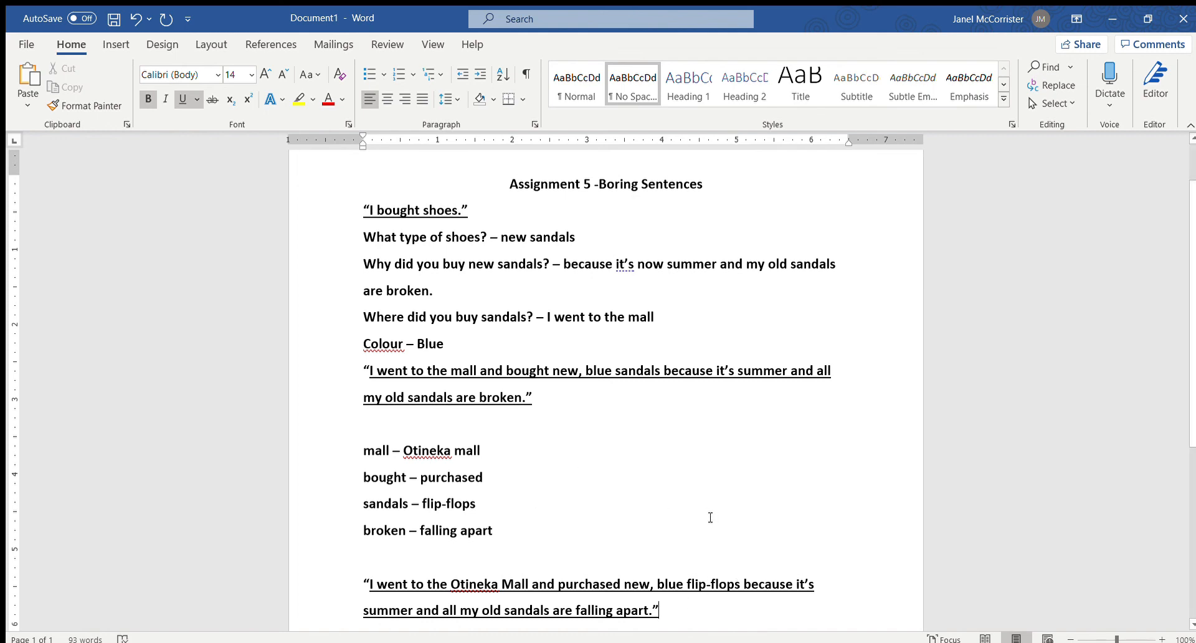
pyautogui.scroll(-3)
pyautogui.write('Assignment 6 – Final Writing Project - C')
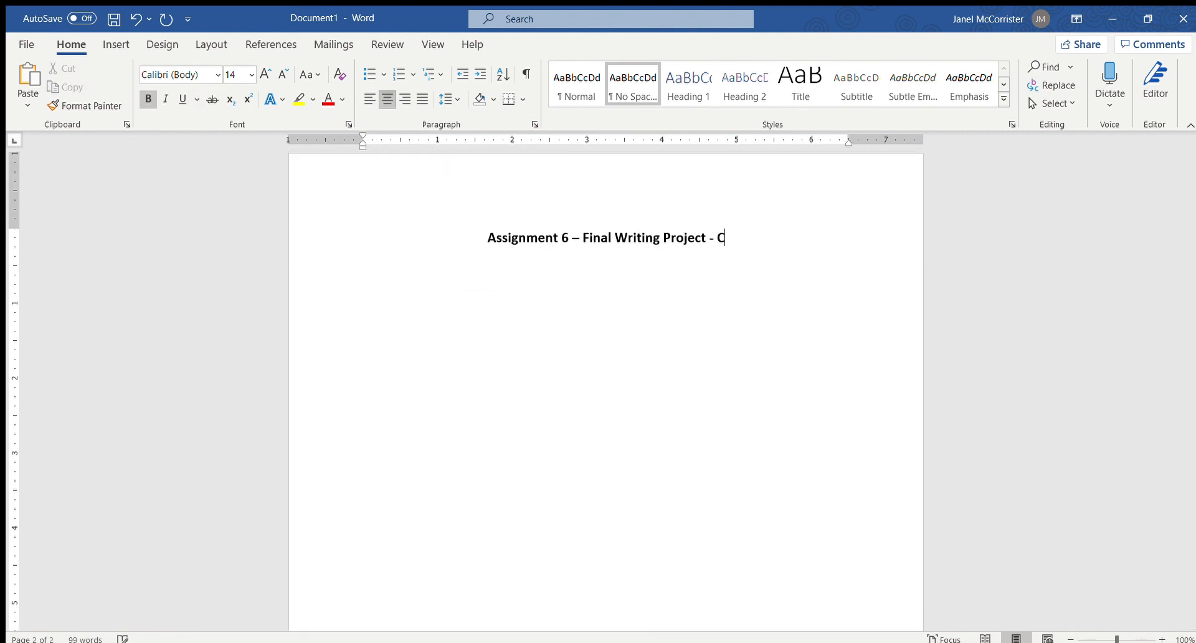
# - Complete the heading with “Conclusion Paragraph” and place the cursor below it
pyautogui.write('onclusion Par')
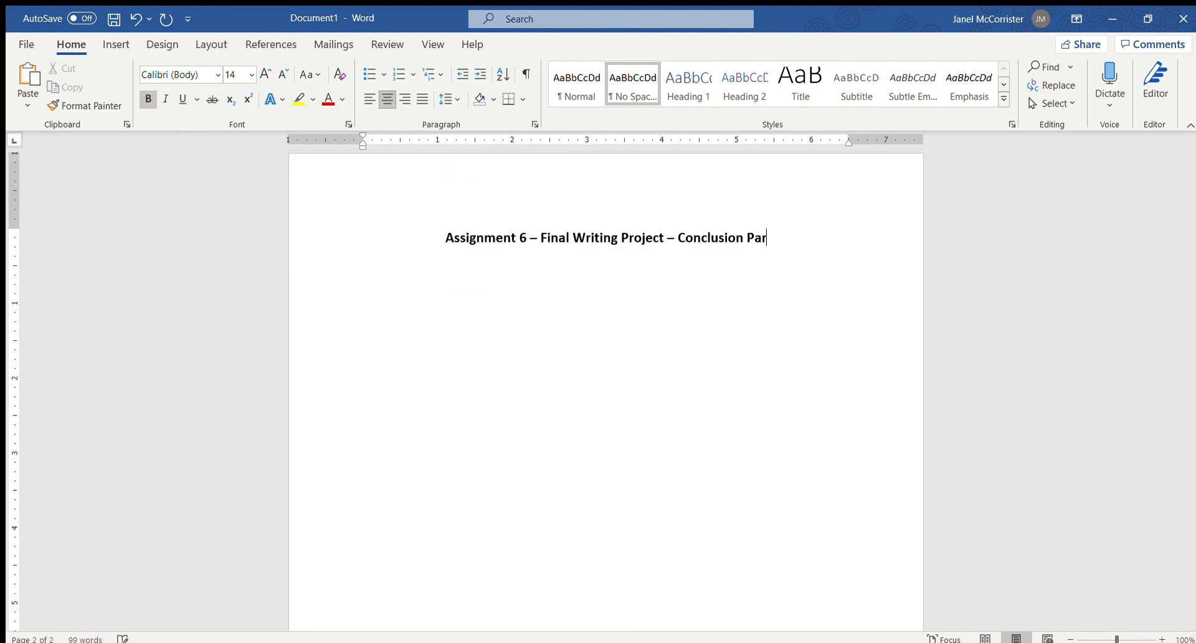
pyautogui.write('agraph')
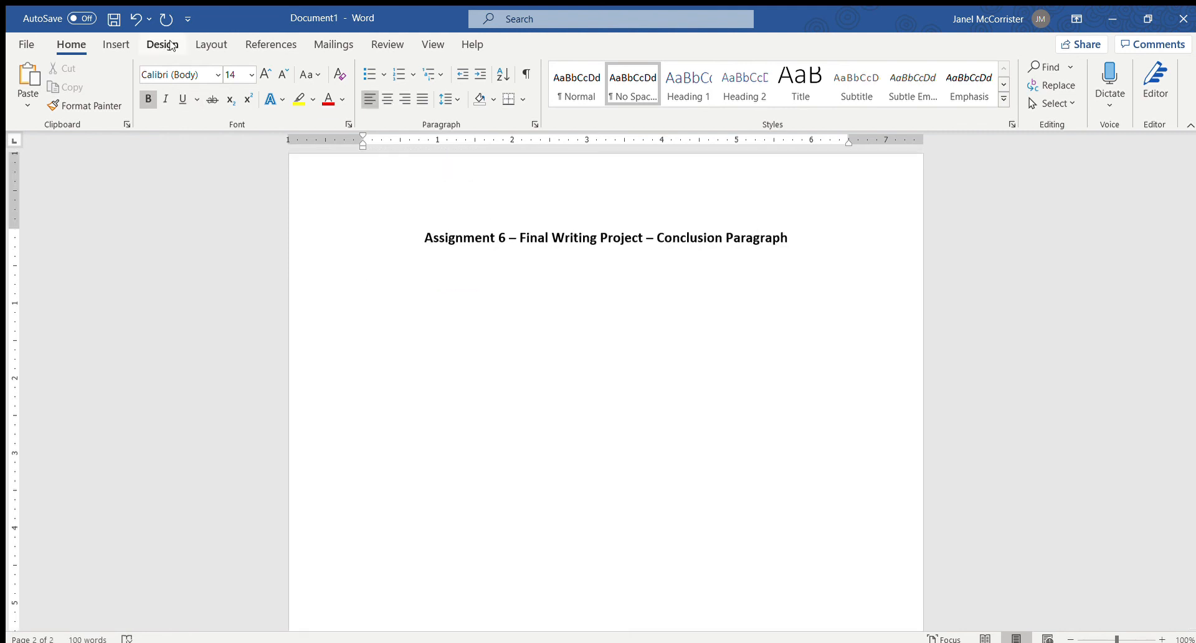
pyautogui.click(363, 264)
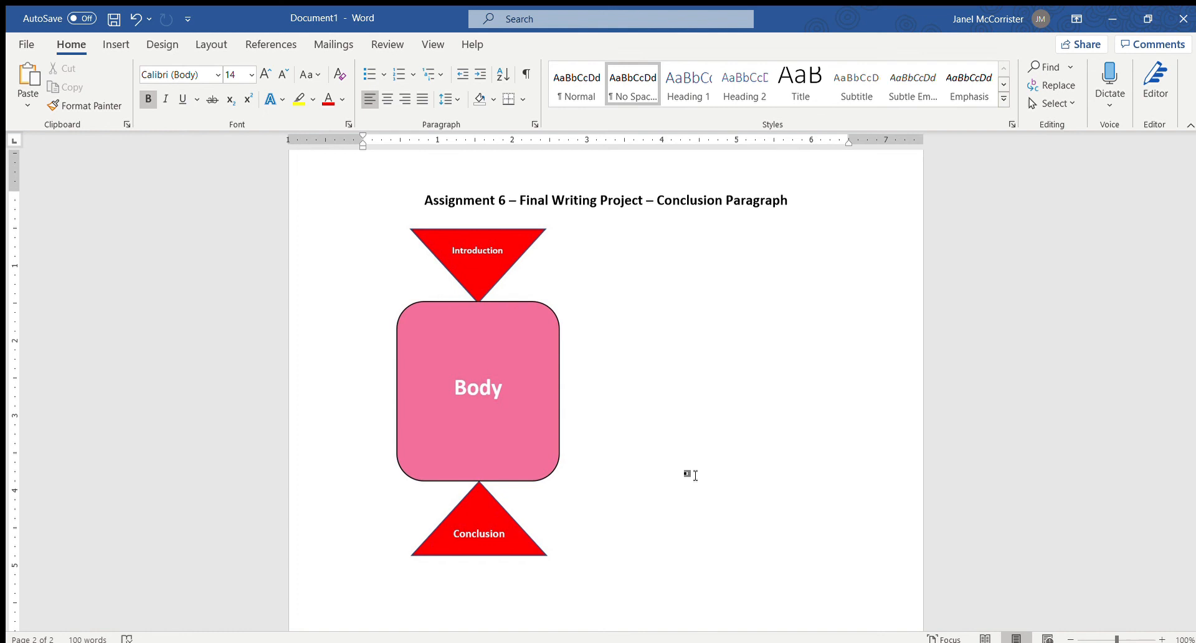
pyautogui.click(590, 560)
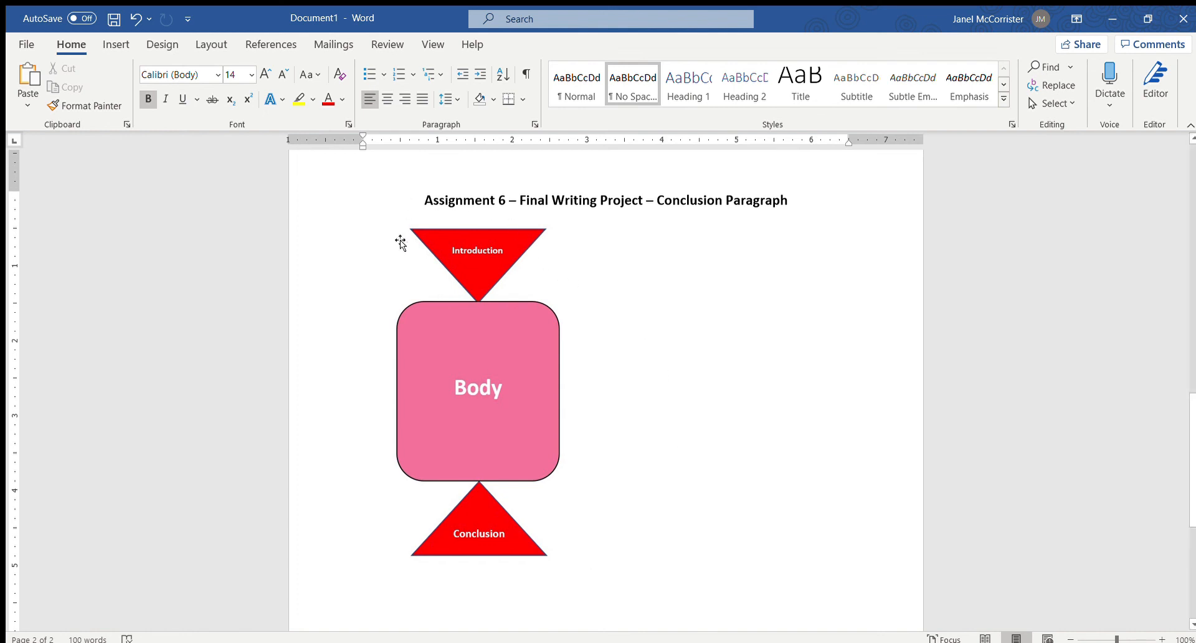
pyautogui.moveTo(405, 252)
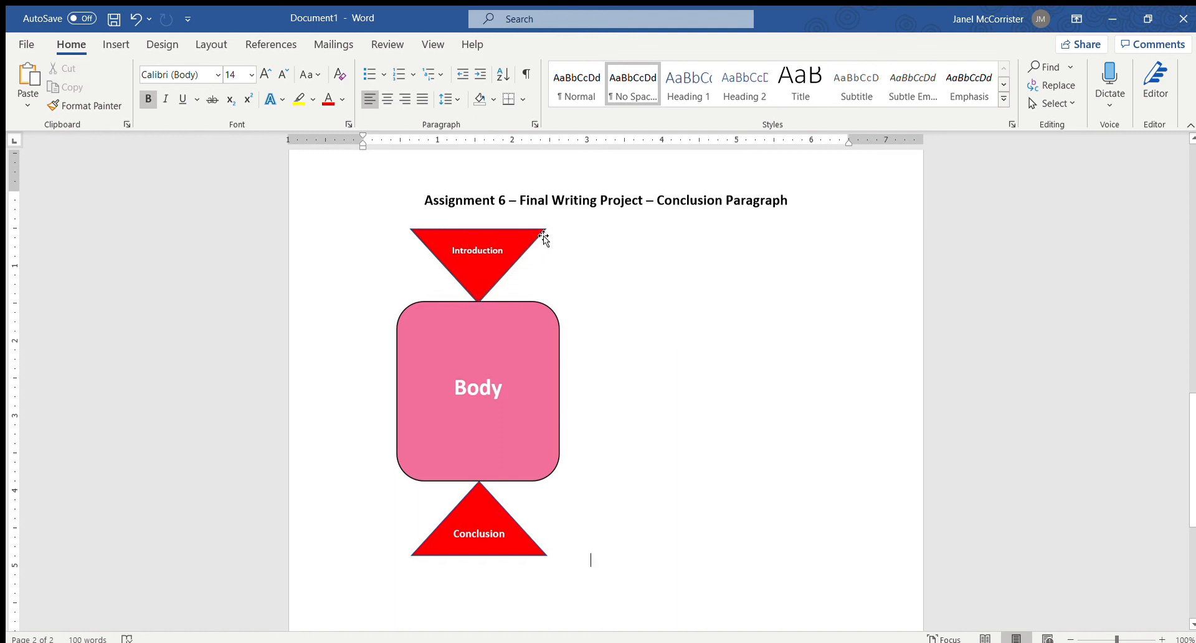
pyautogui.moveTo(407, 392)
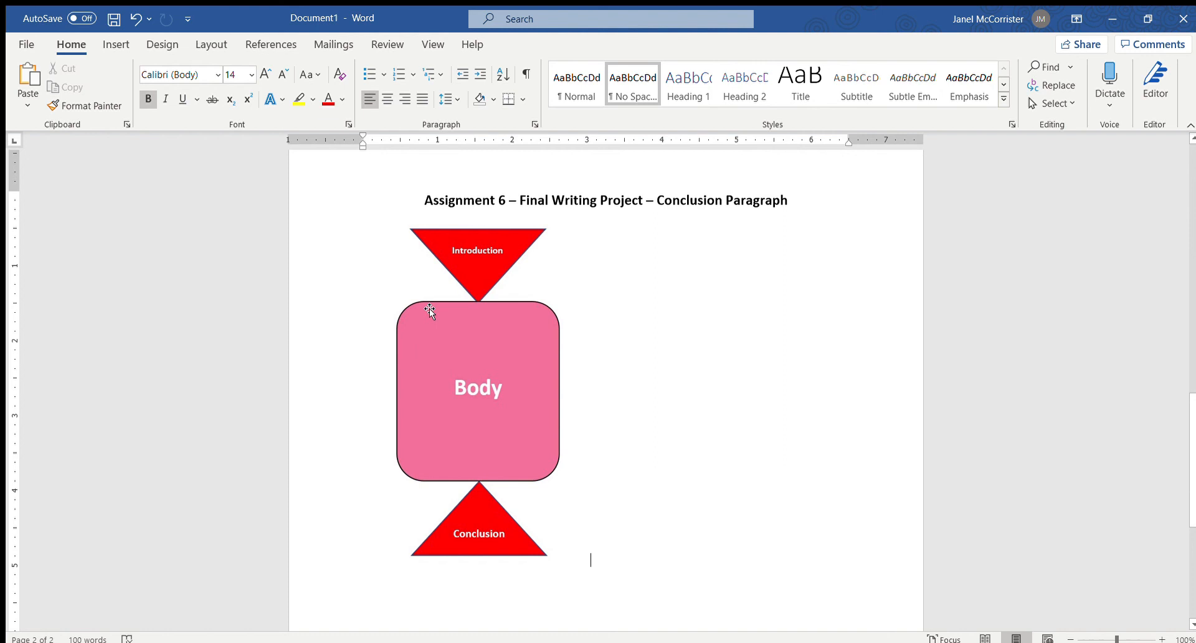
pyautogui.moveTo(421, 367)
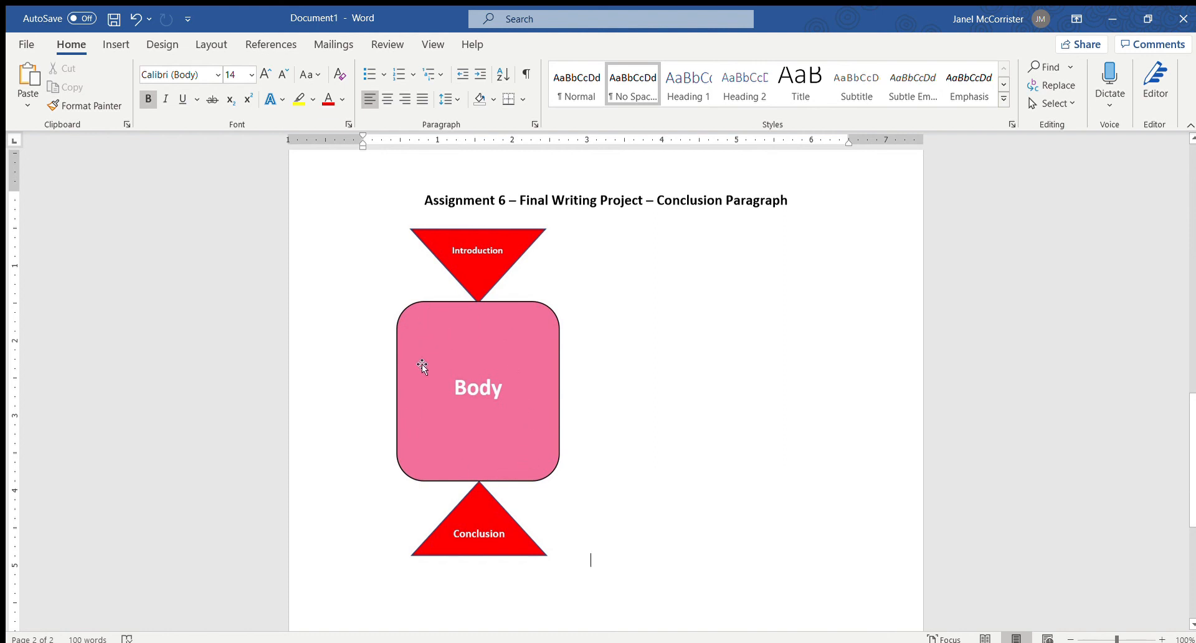
pyautogui.moveTo(505, 457)
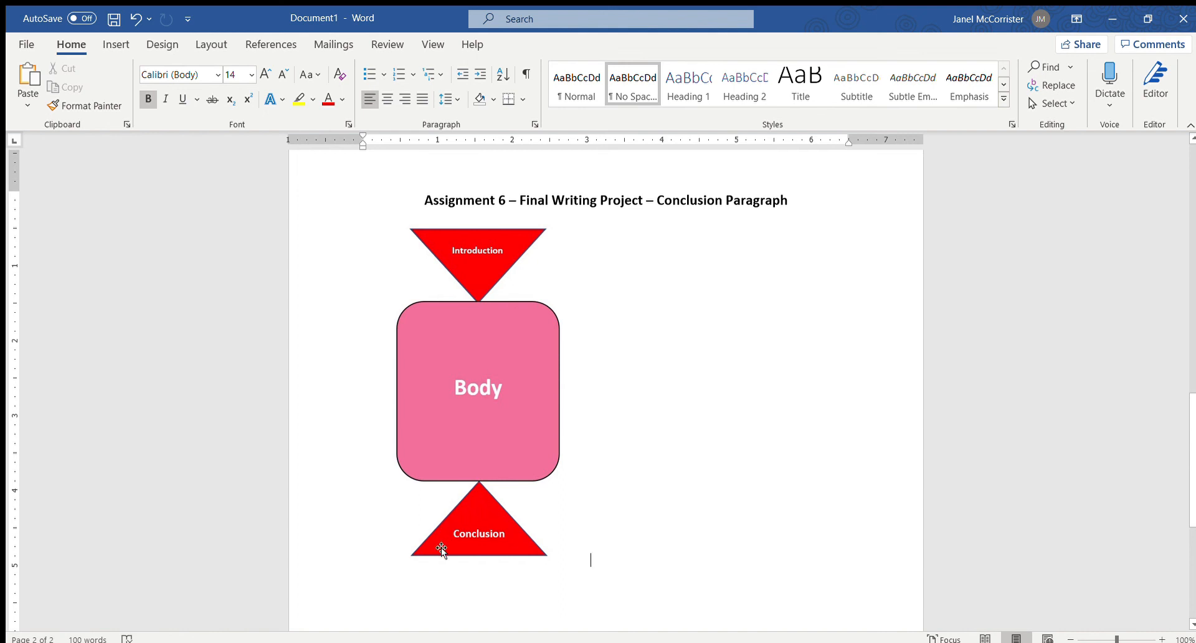
pyautogui.moveTo(481, 477)
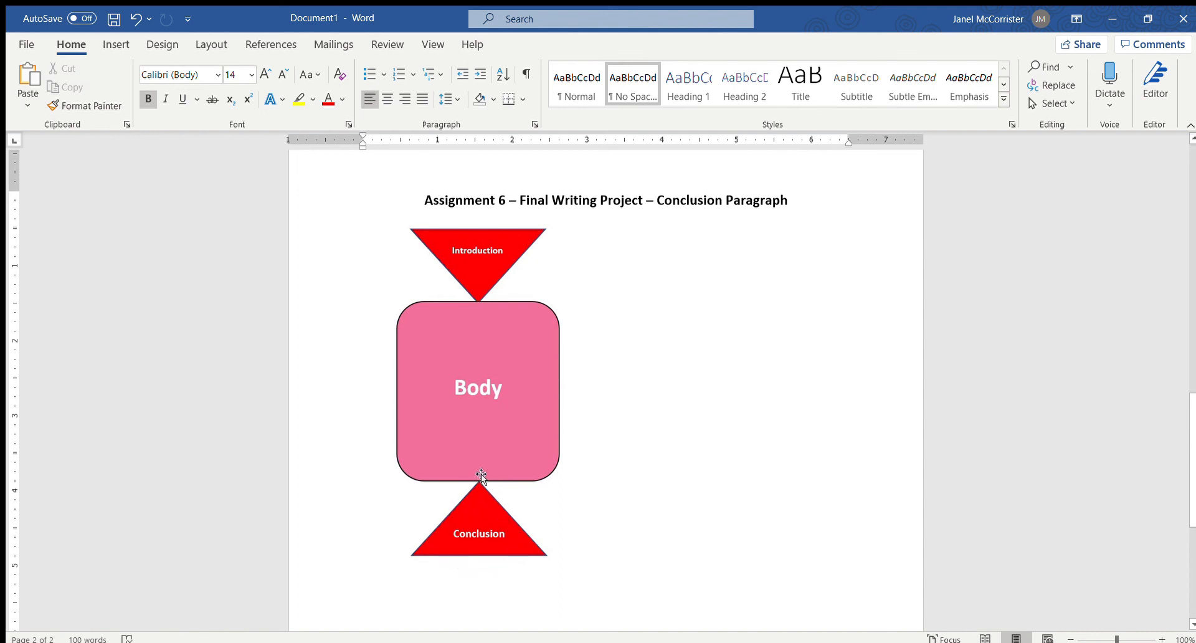
pyautogui.moveTo(455, 510)
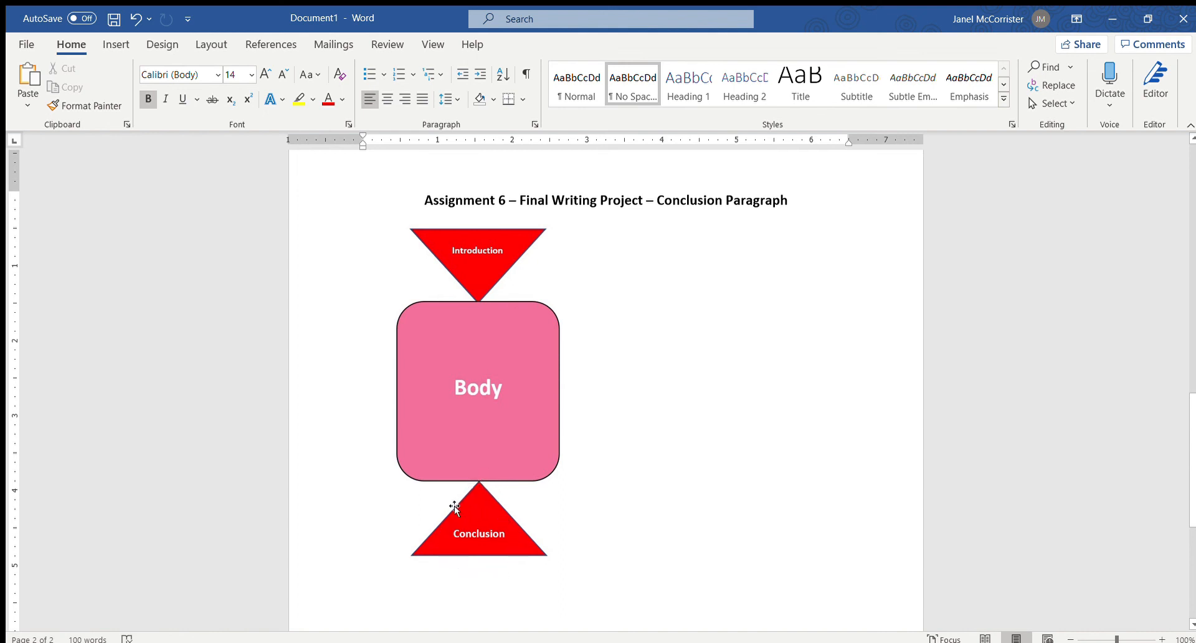
pyautogui.moveTo(484, 496)
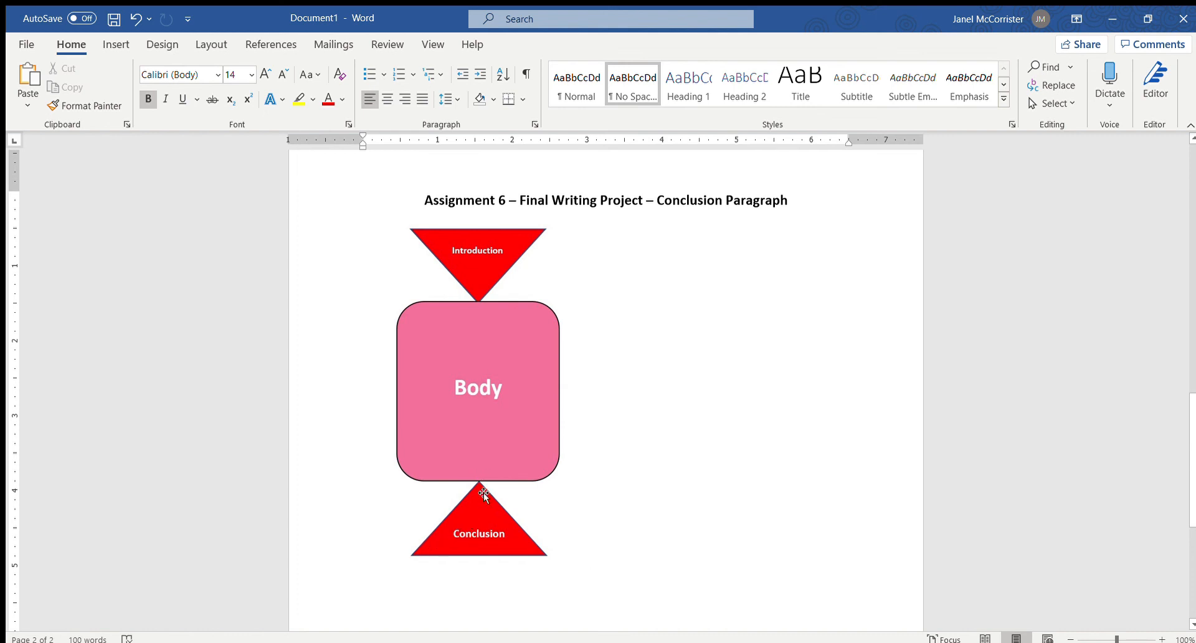
pyautogui.click(591, 560)
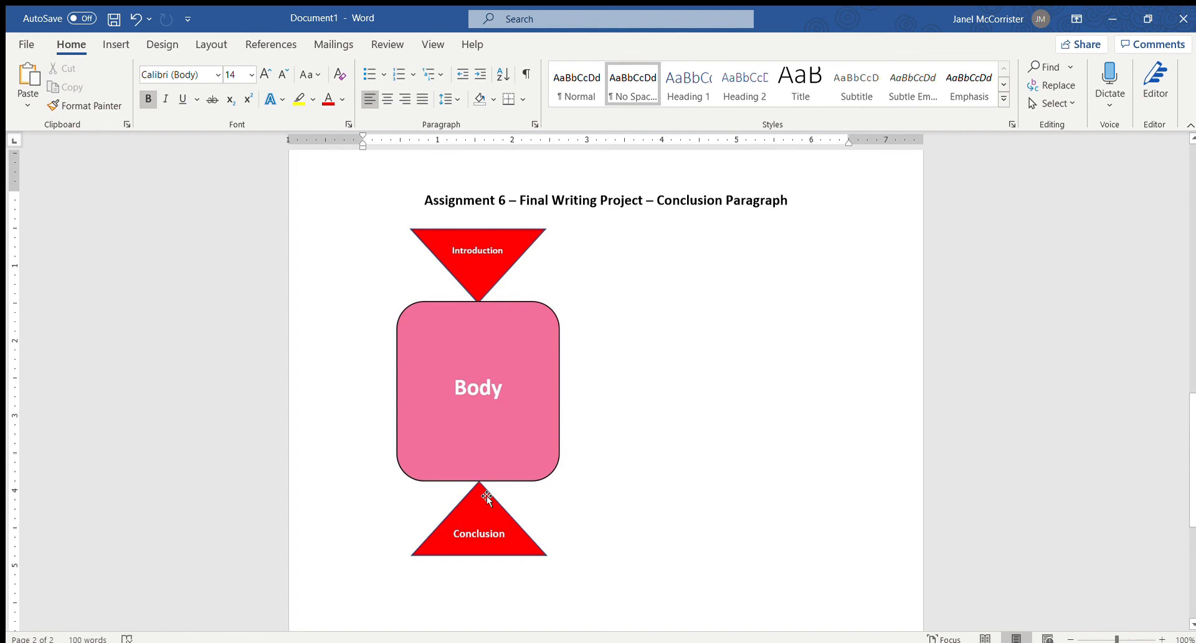
pyautogui.click(590, 559)
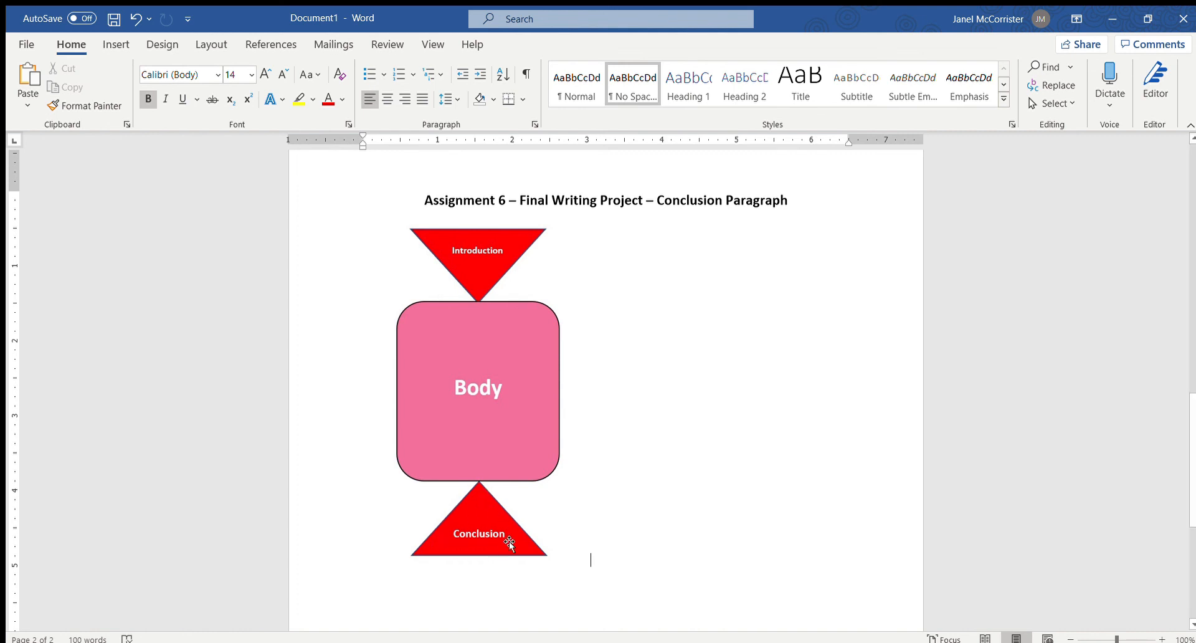
pyautogui.moveTo(510, 537)
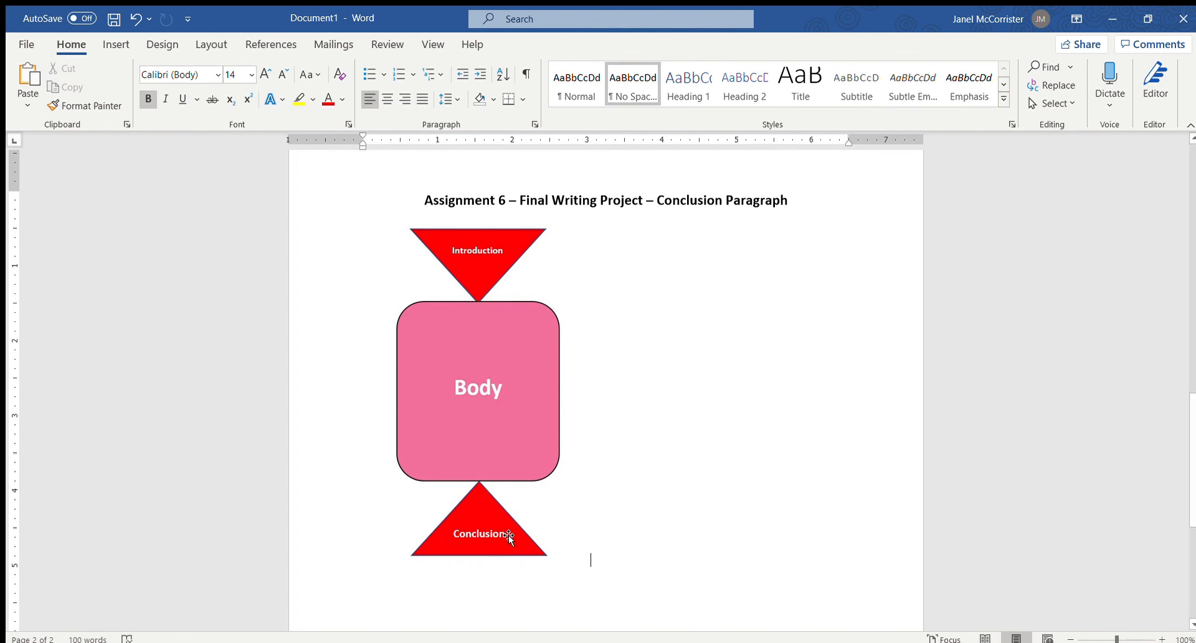
pyautogui.moveTo(515, 552)
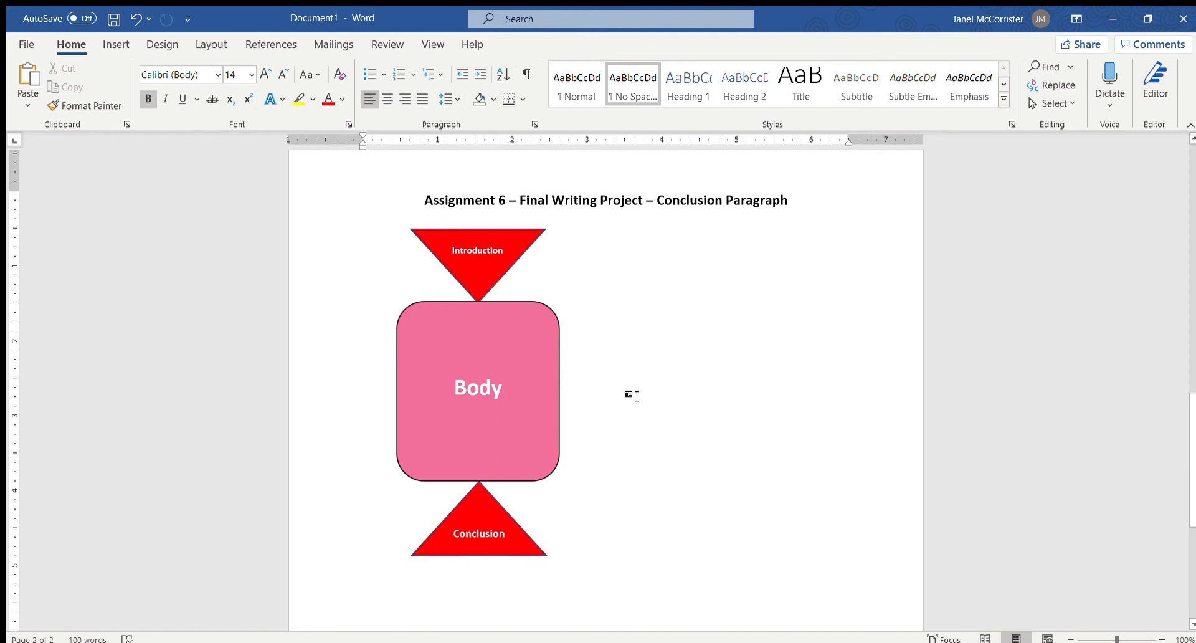
# - Select the conclusion paragraph's final two sentences, then clear the selection
pyautogui.scroll(-3)
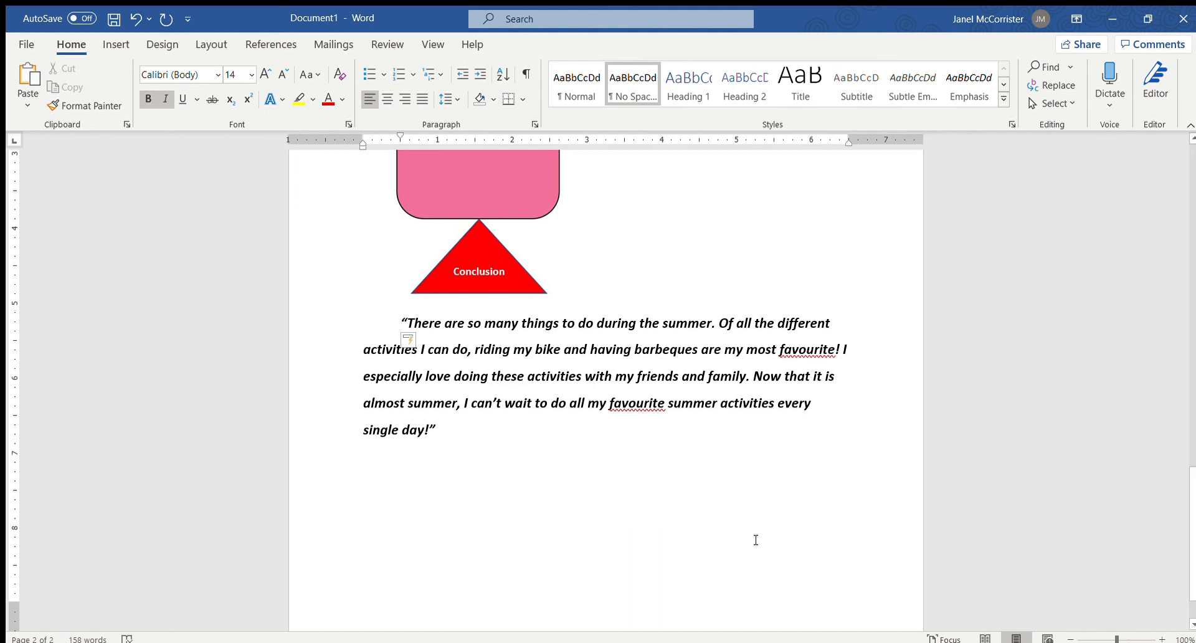
pyautogui.moveTo(753, 517)
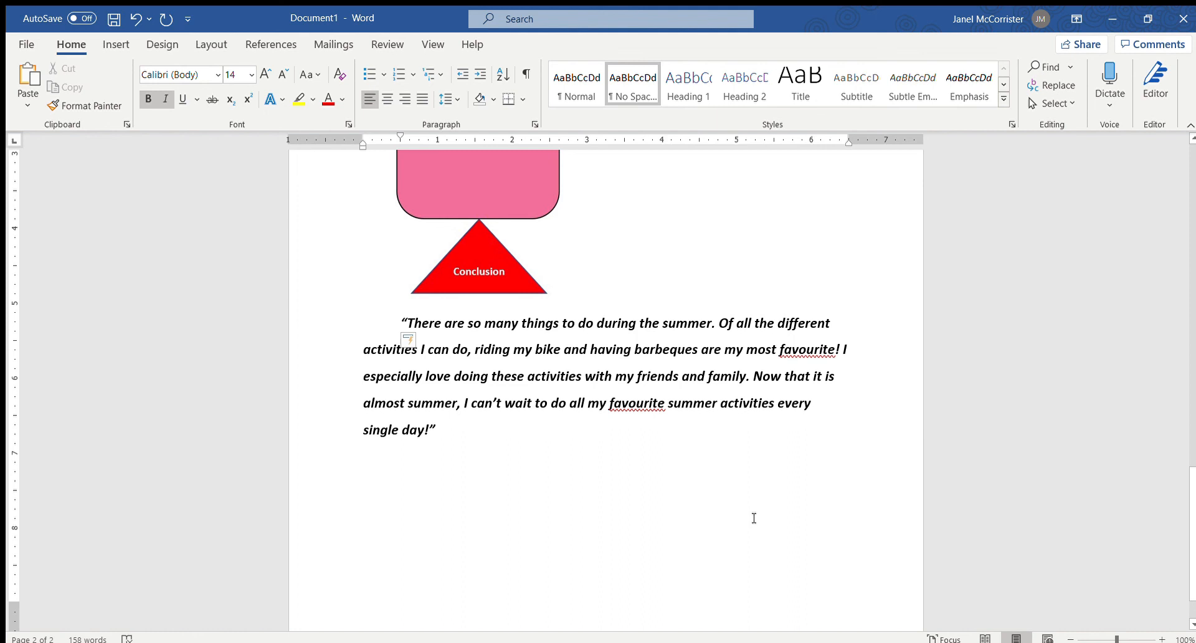
pyautogui.moveTo(380, 322)
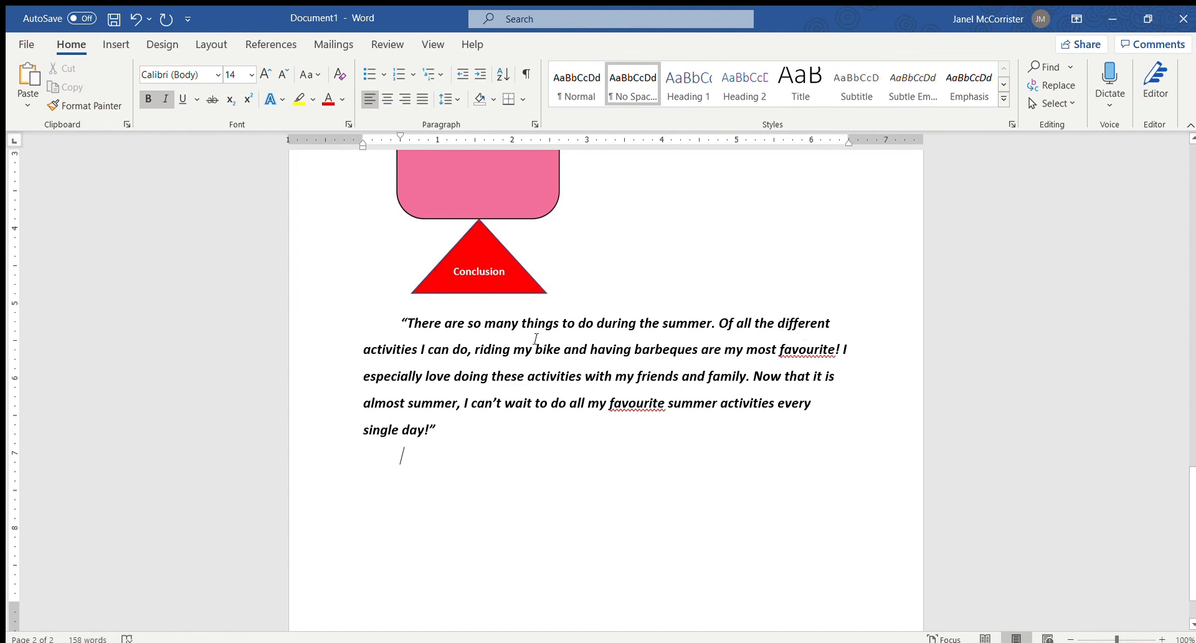
pyautogui.moveTo(742, 340)
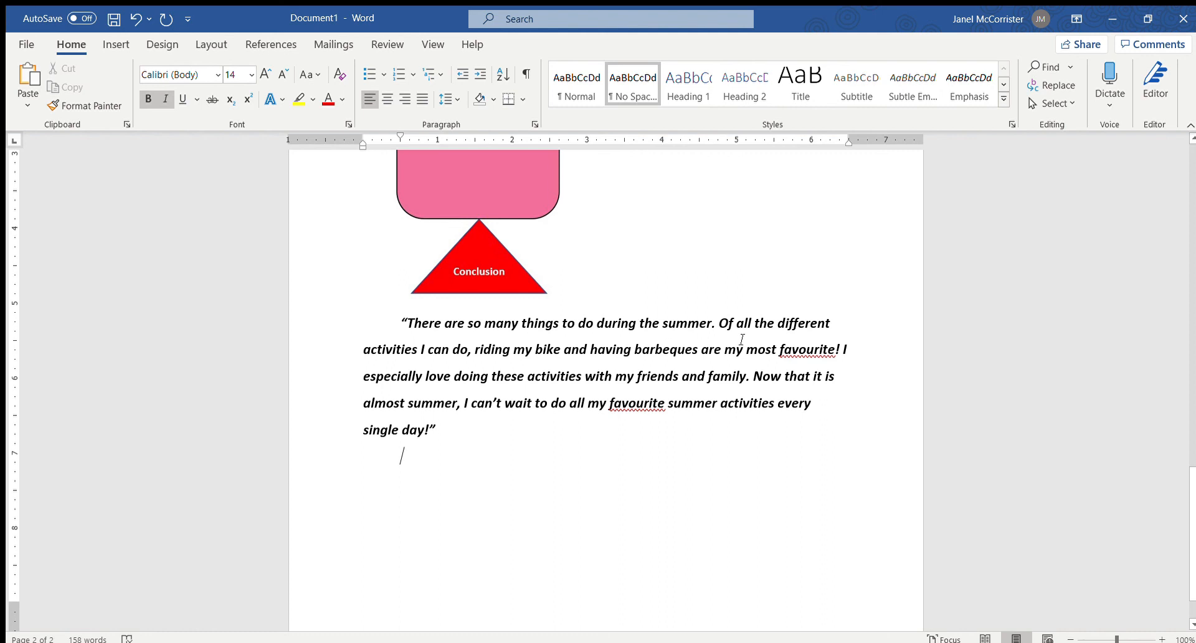
pyautogui.moveTo(646, 380)
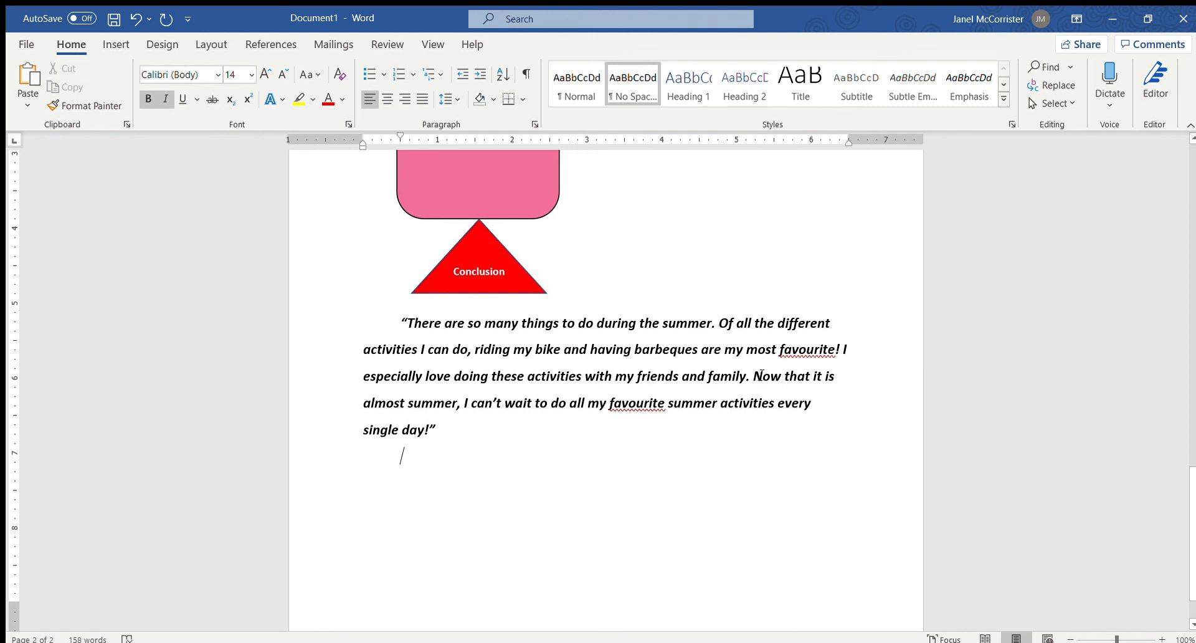
pyautogui.moveTo(751, 375); pyautogui.dragTo(434, 429)
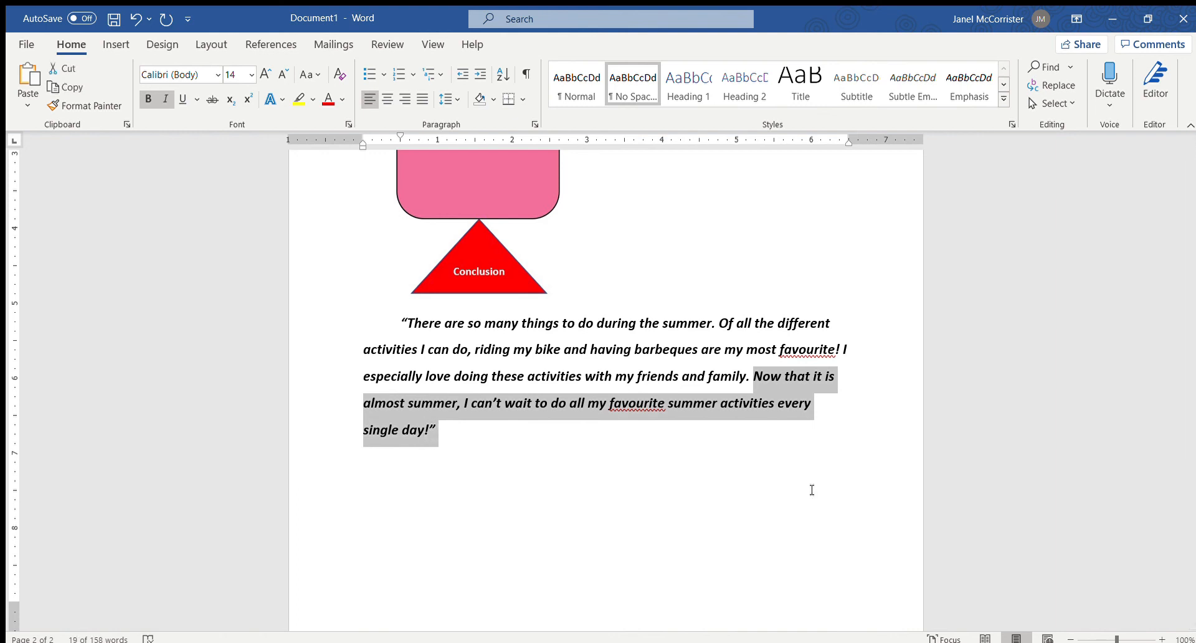
pyautogui.click(797, 476)
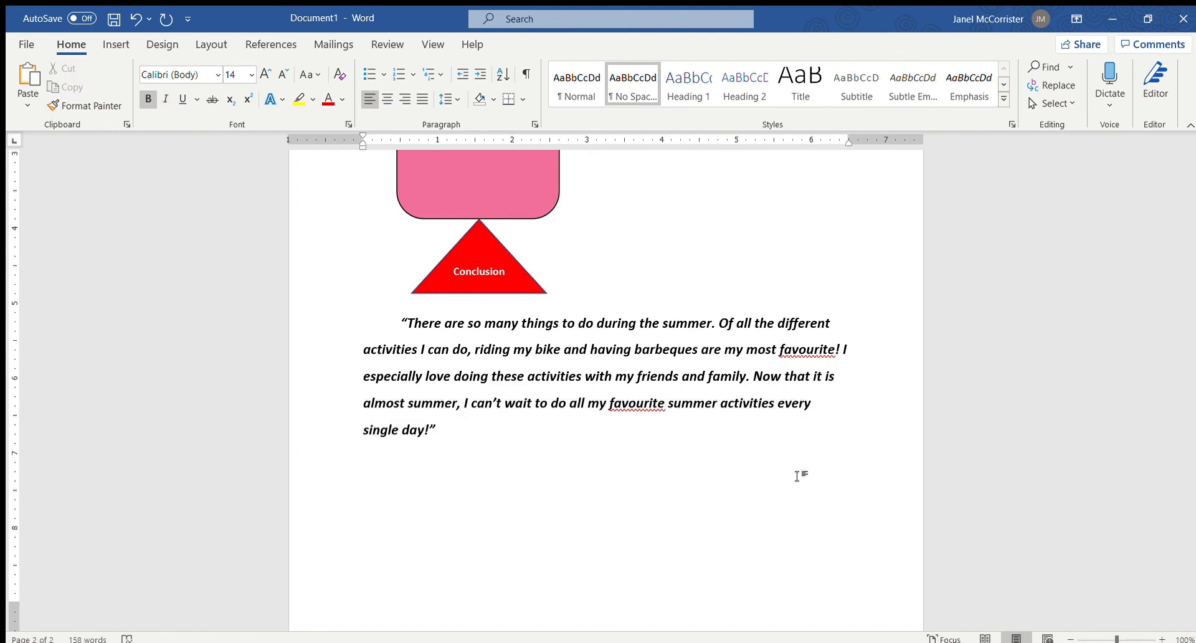